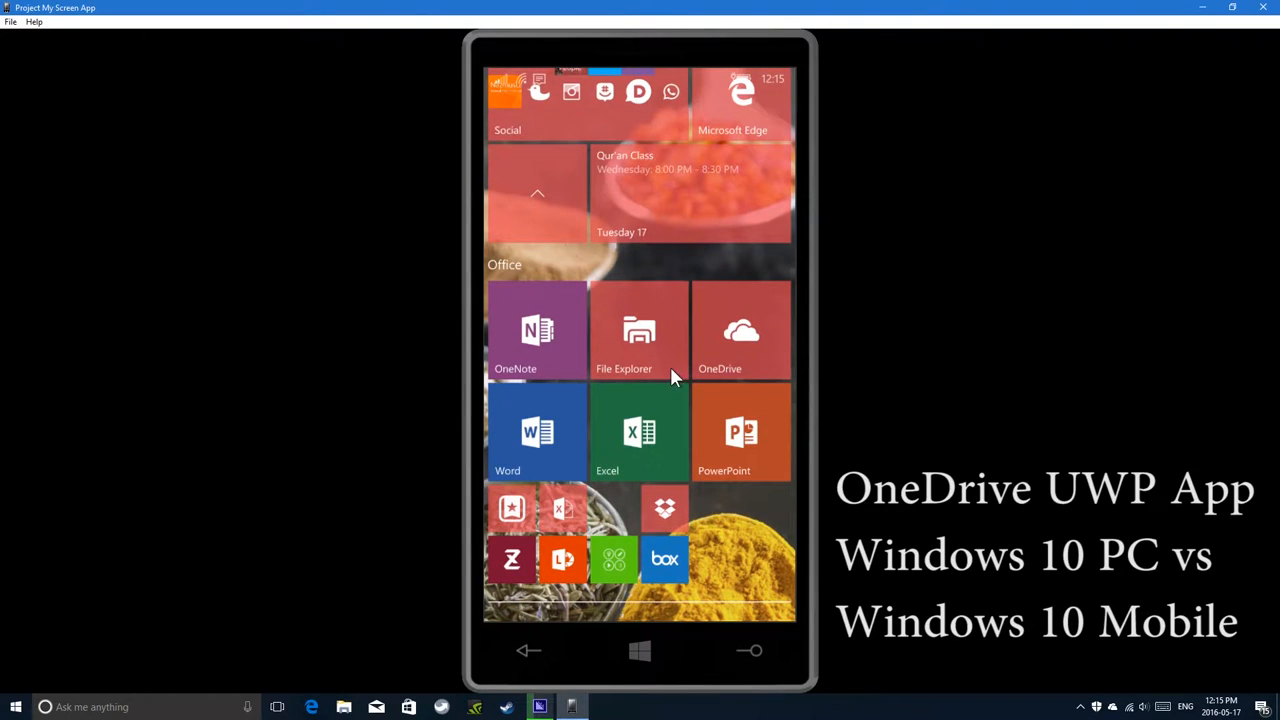
Launch OneDrive from the phone's Start tile and navigate its menu to the All files list.
left_click(740, 330)
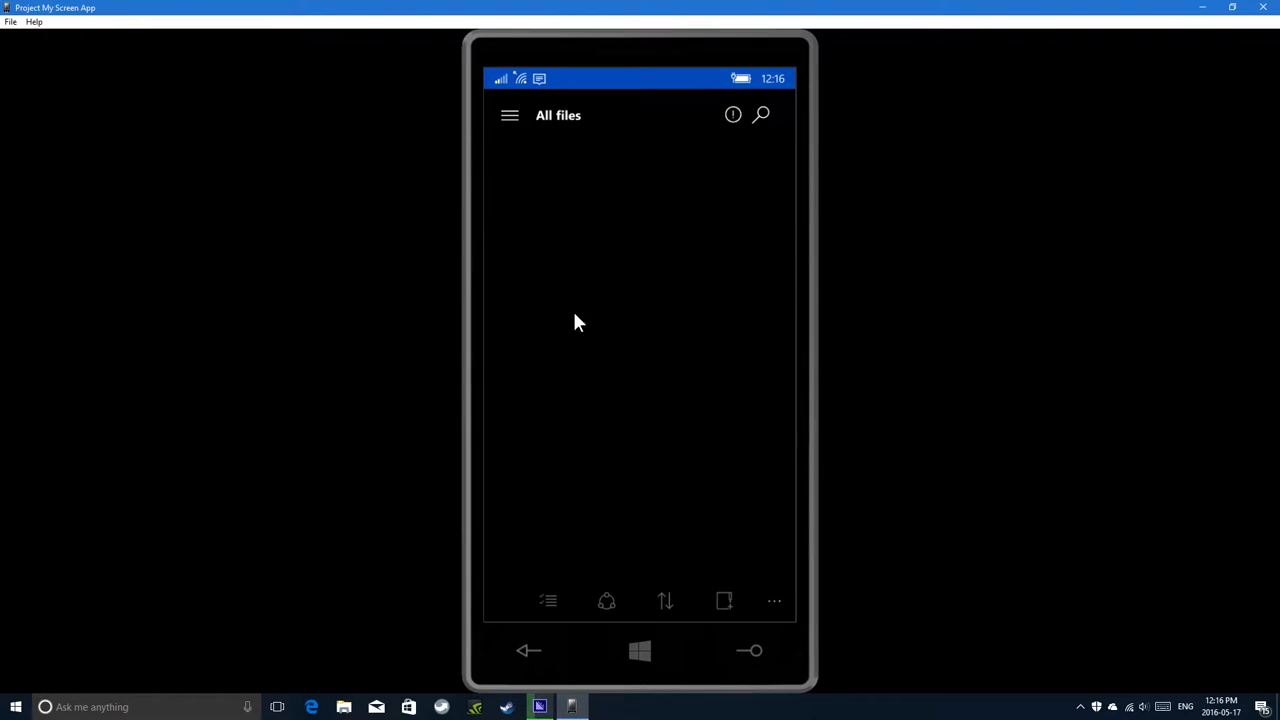
mouse_move(636, 374)
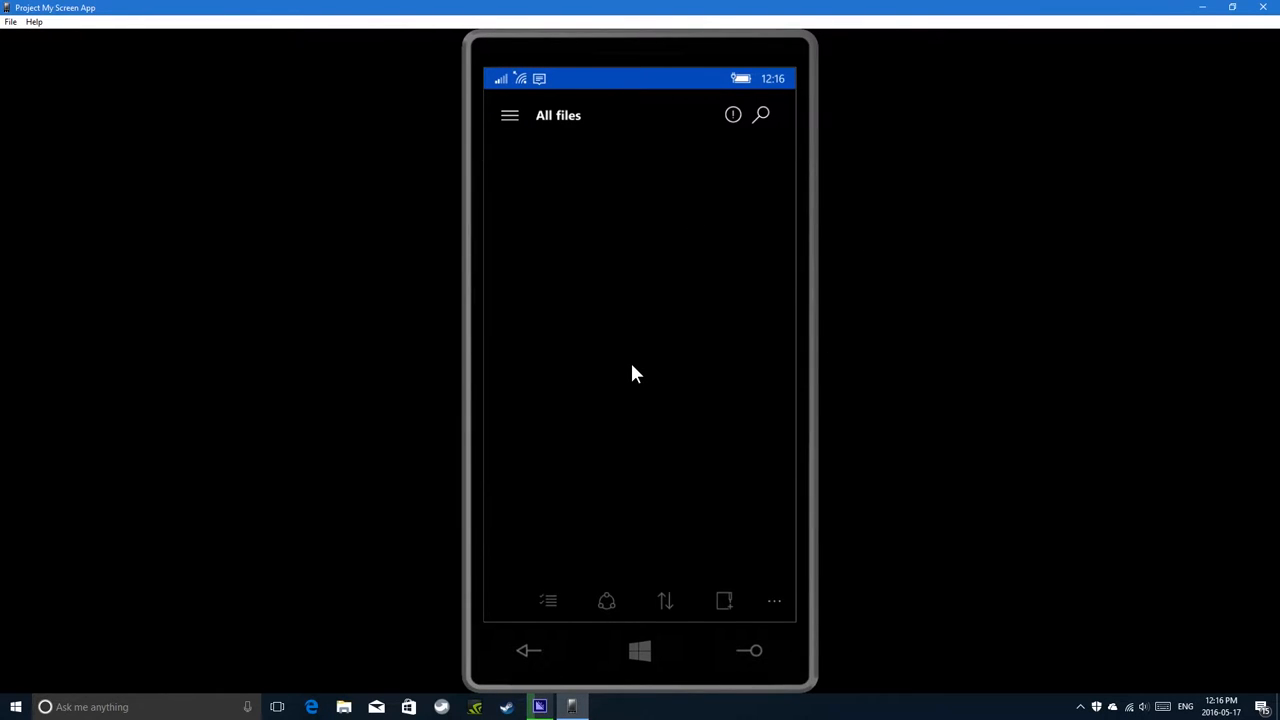
left_click(772, 600)
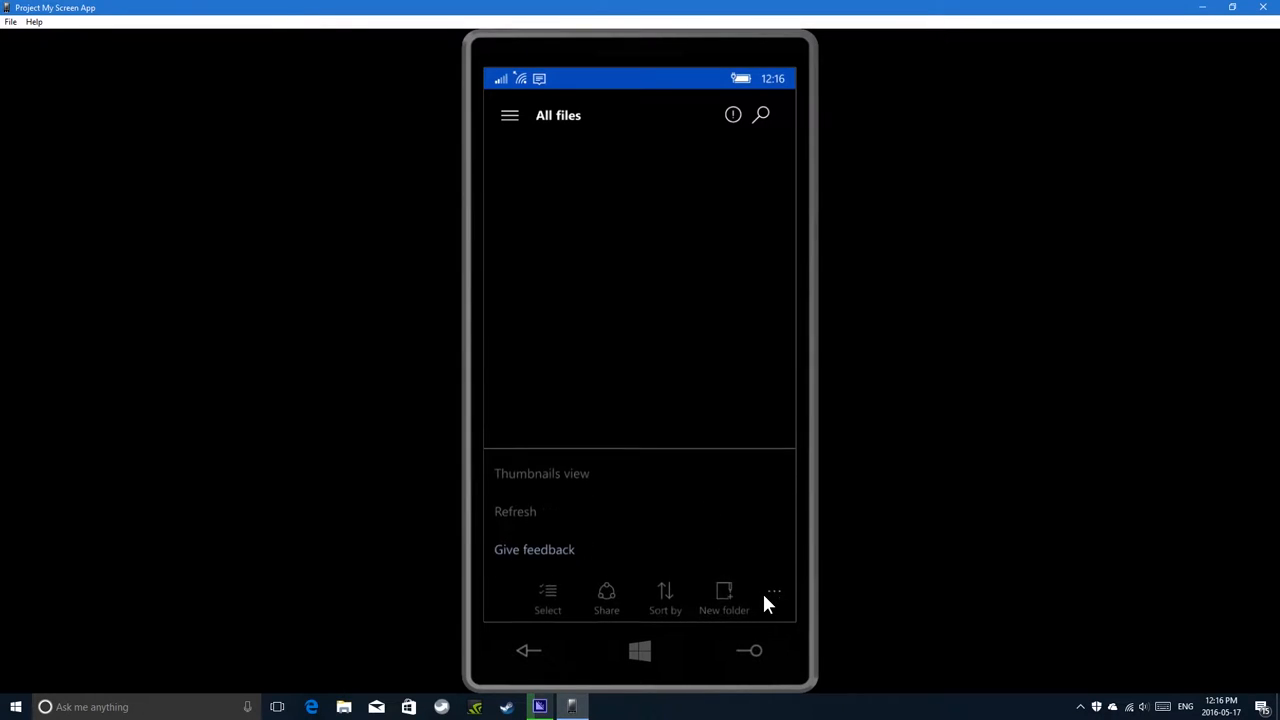
left_click(508, 114)
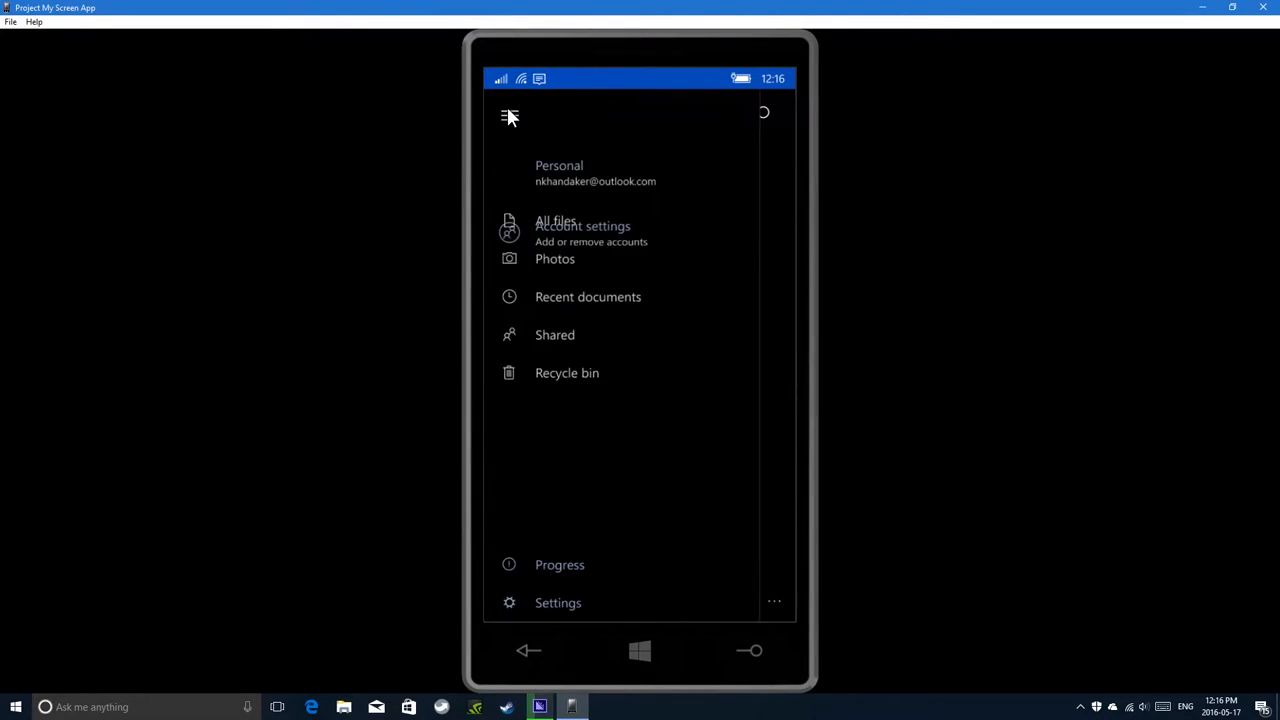
left_click(556, 220)
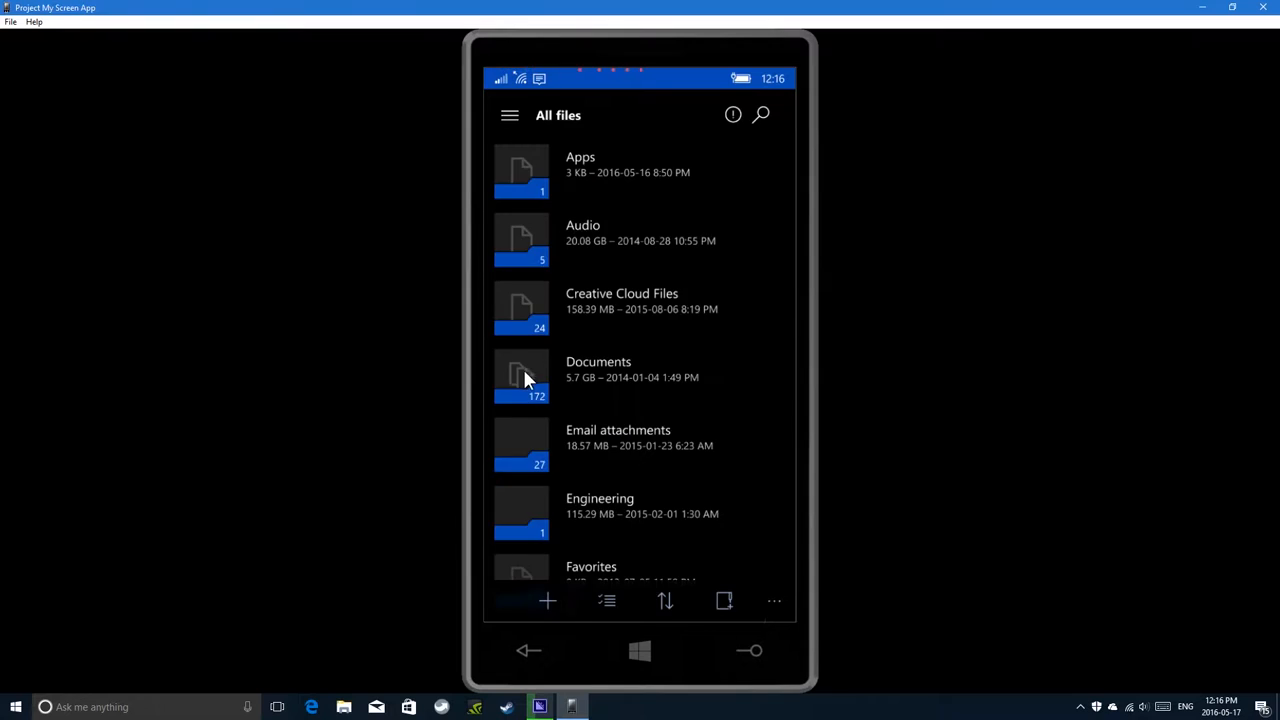
left_click(12, 708)
type("one")
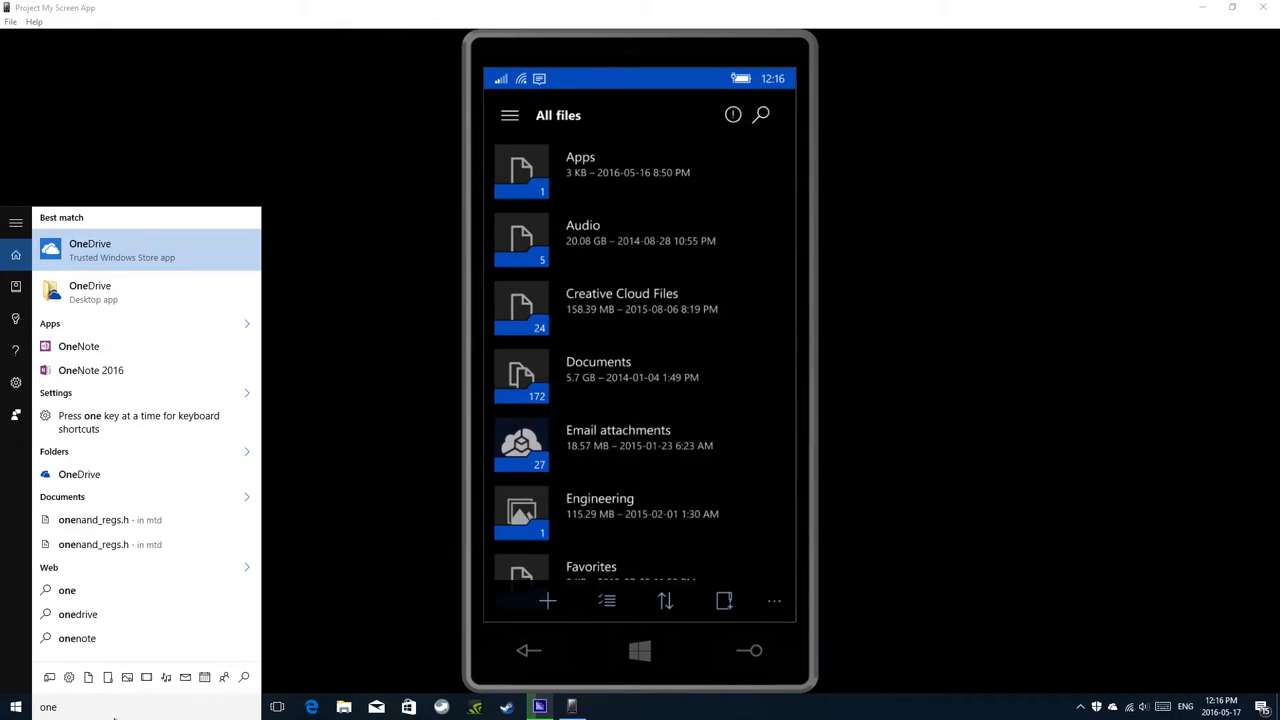
Launch the OneDrive Store app from the Cortana result and snap its window to the left beside the phone.
left_click(90, 248)
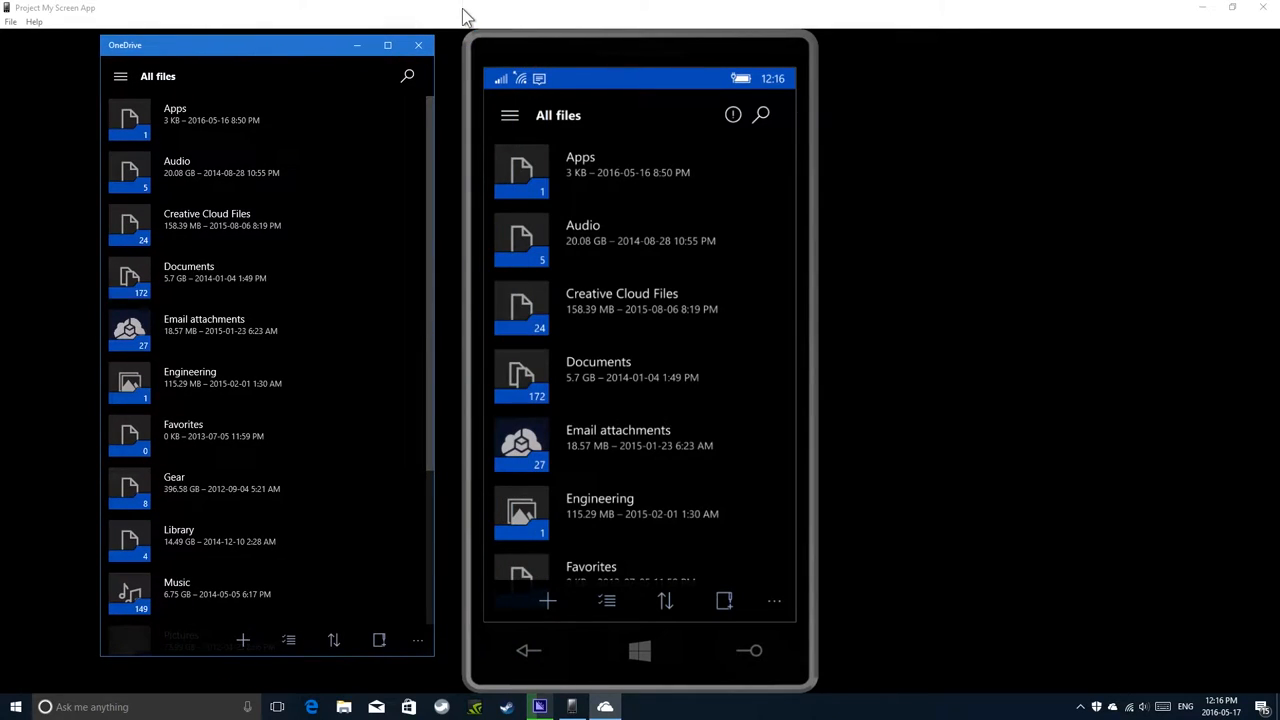
left_click(388, 44)
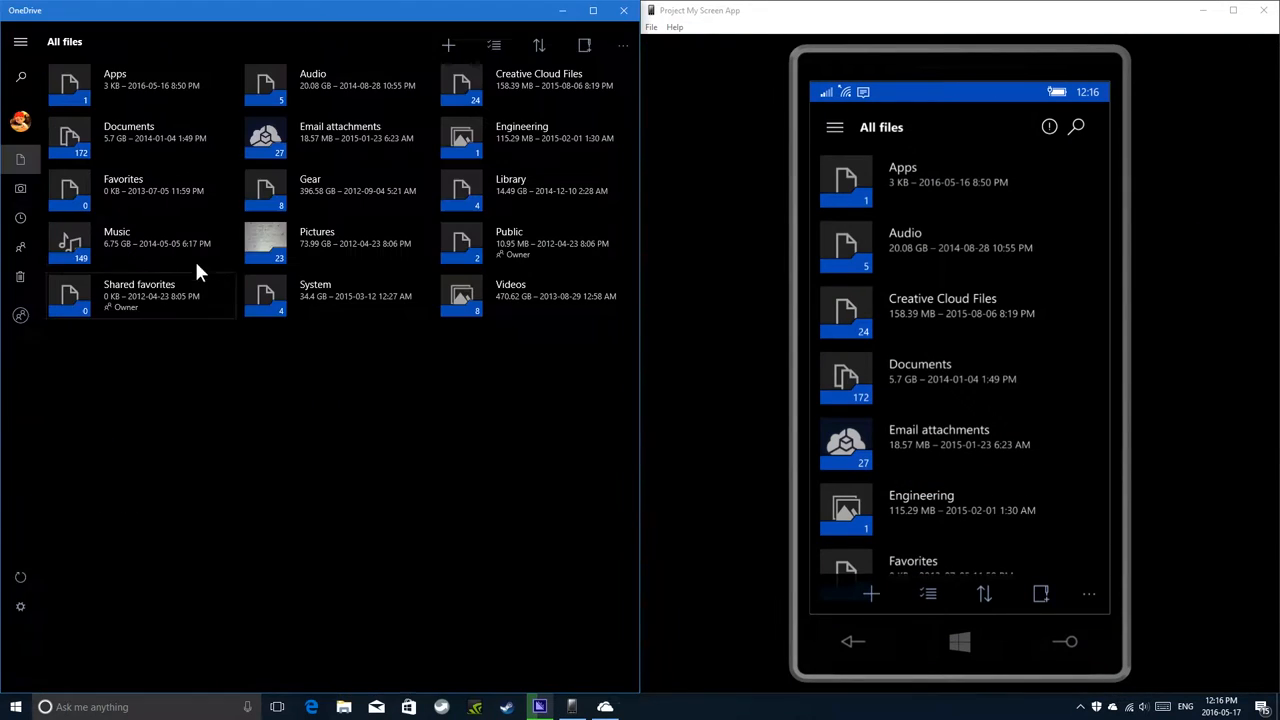
mouse_move(472, 30)
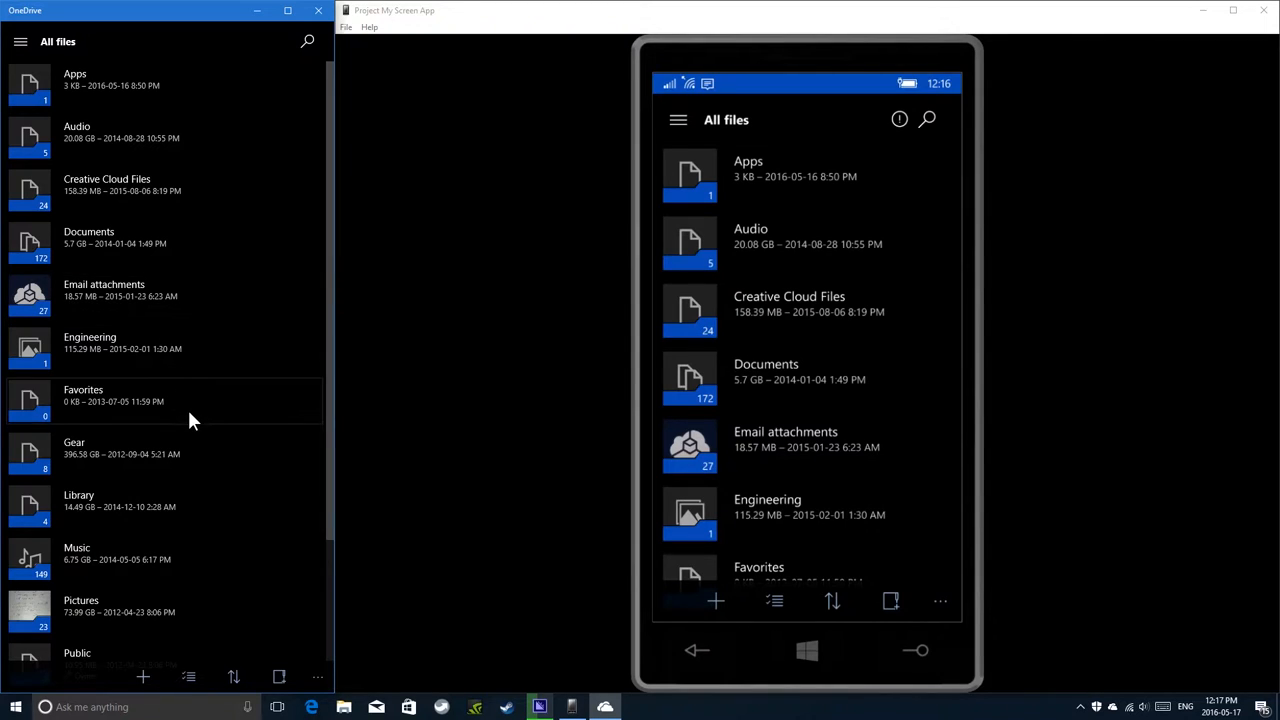
mouse_move(222, 194)
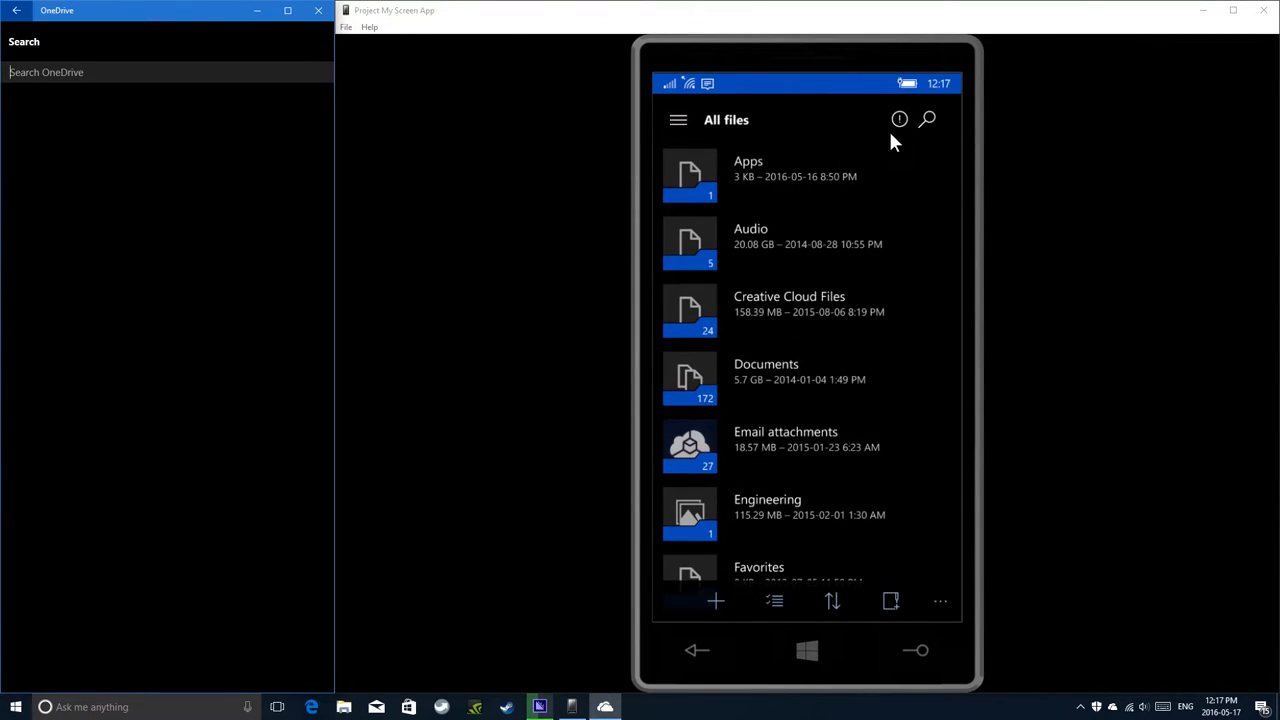
left_click(926, 120)
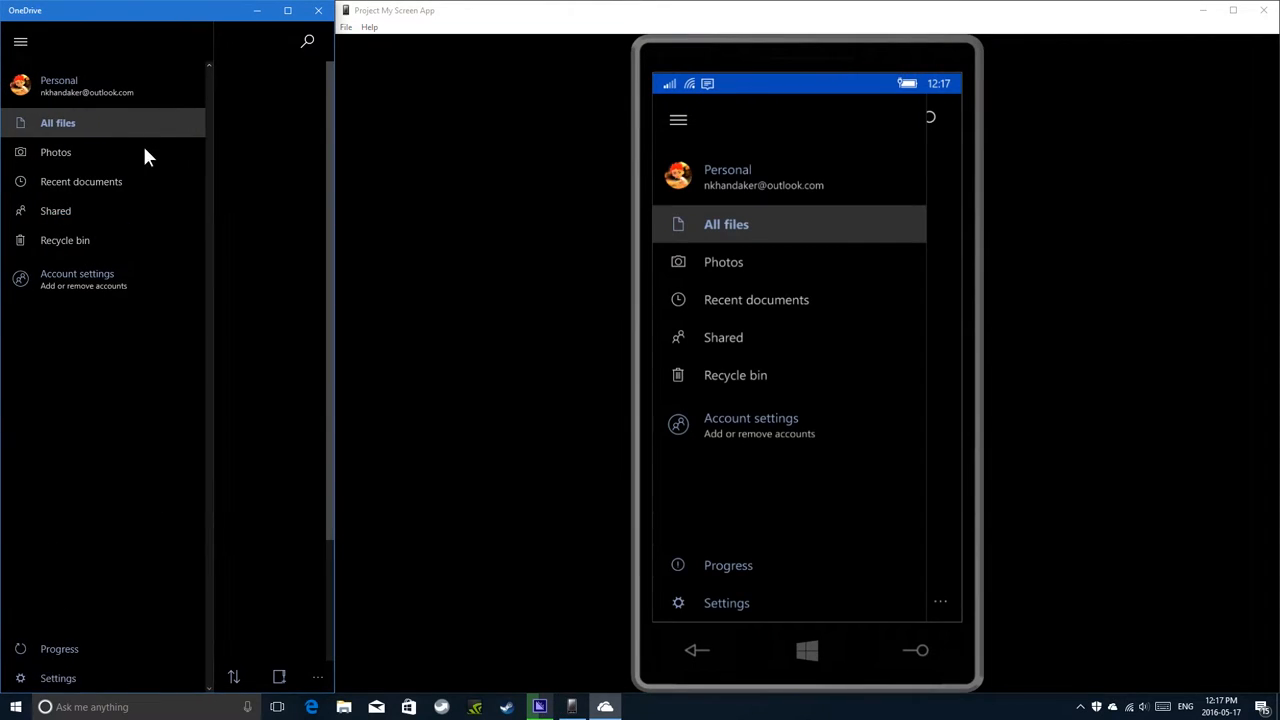
mouse_move(6, 328)
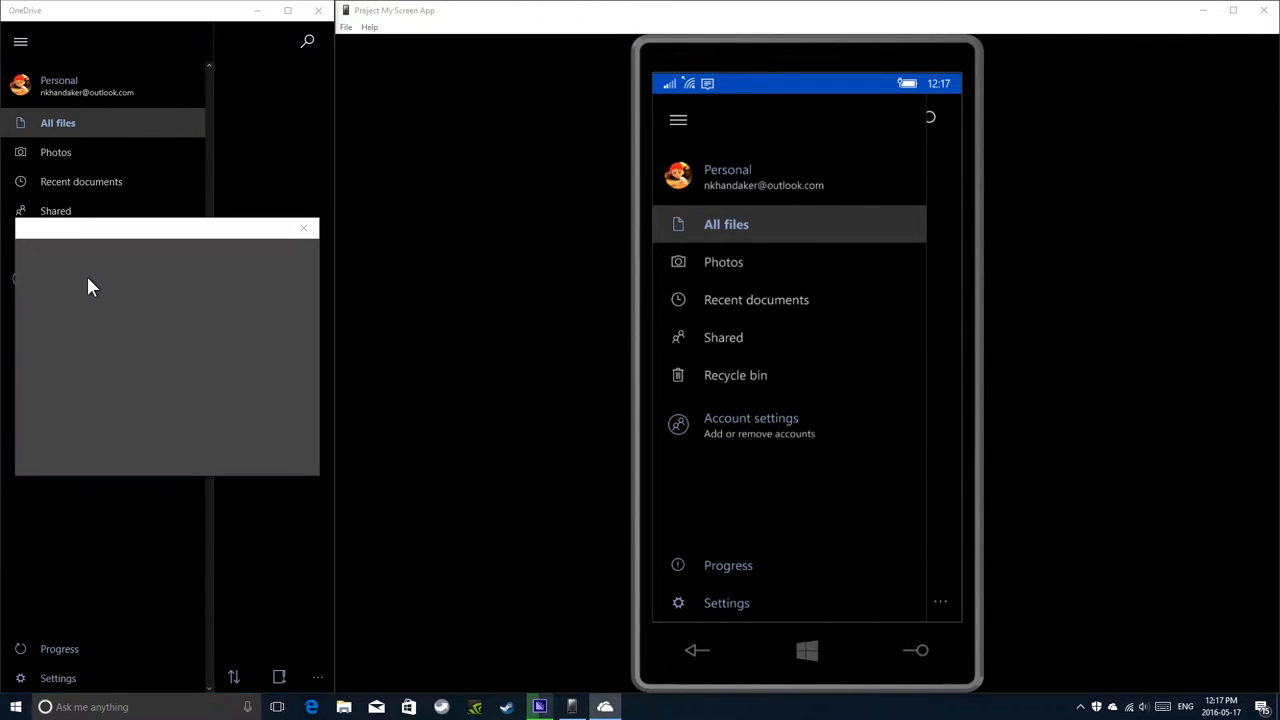
left_click(752, 424)
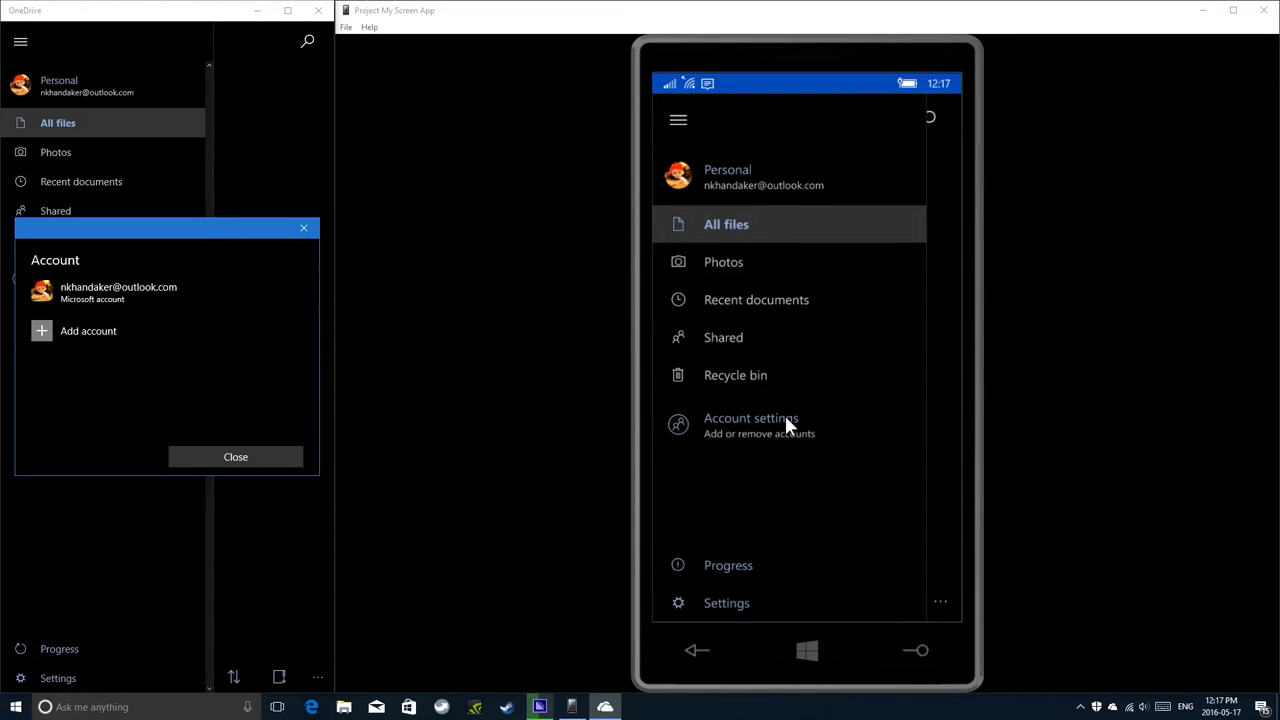
left_click(752, 418)
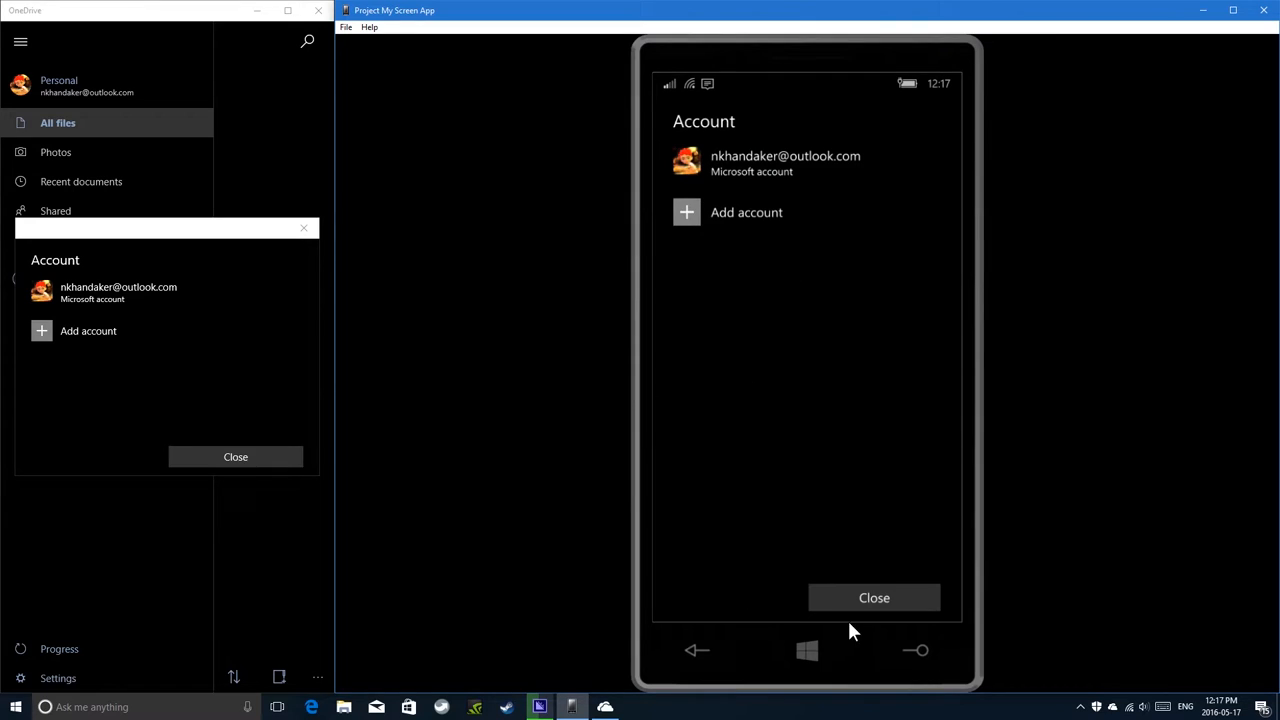
left_click(874, 596)
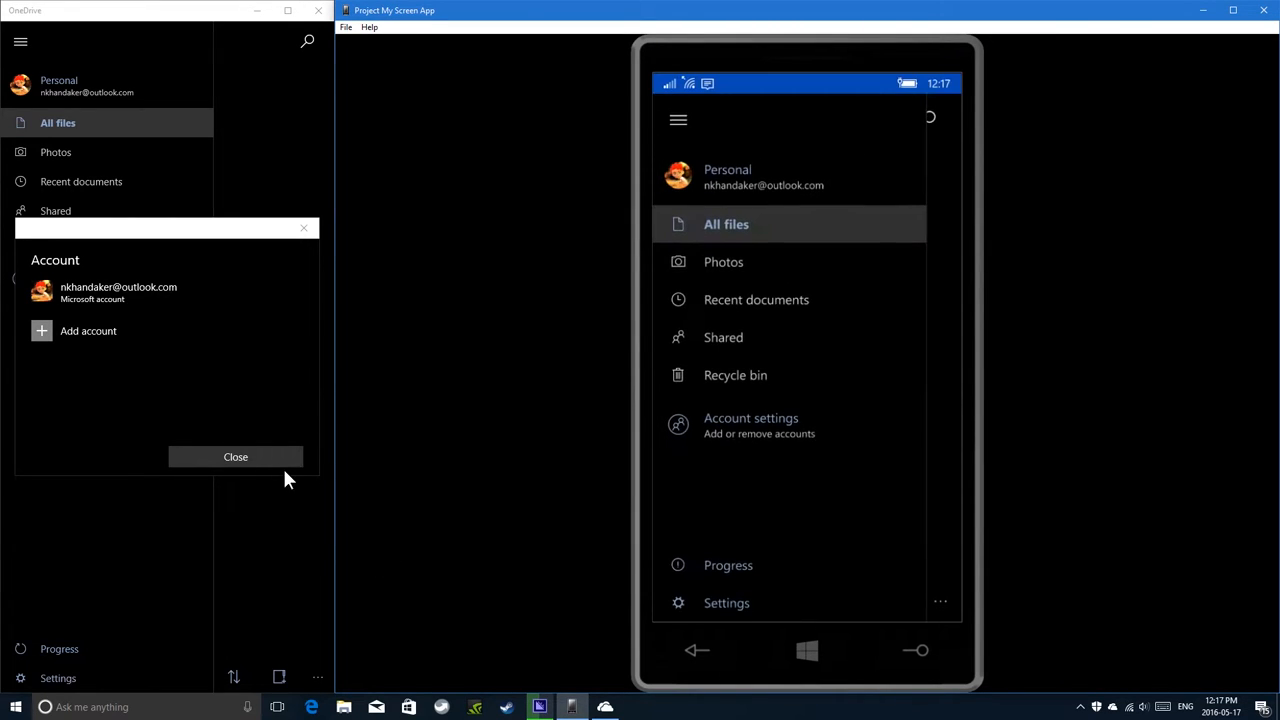
left_click(236, 456)
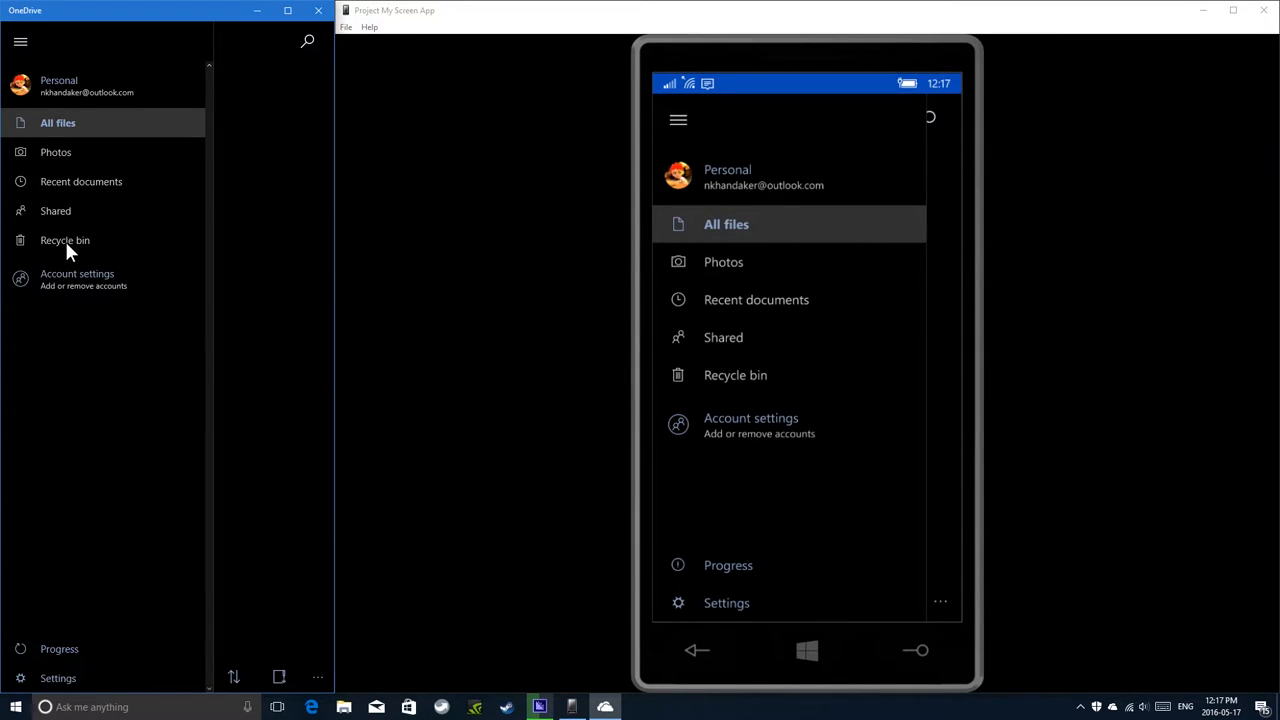
mouse_move(64, 558)
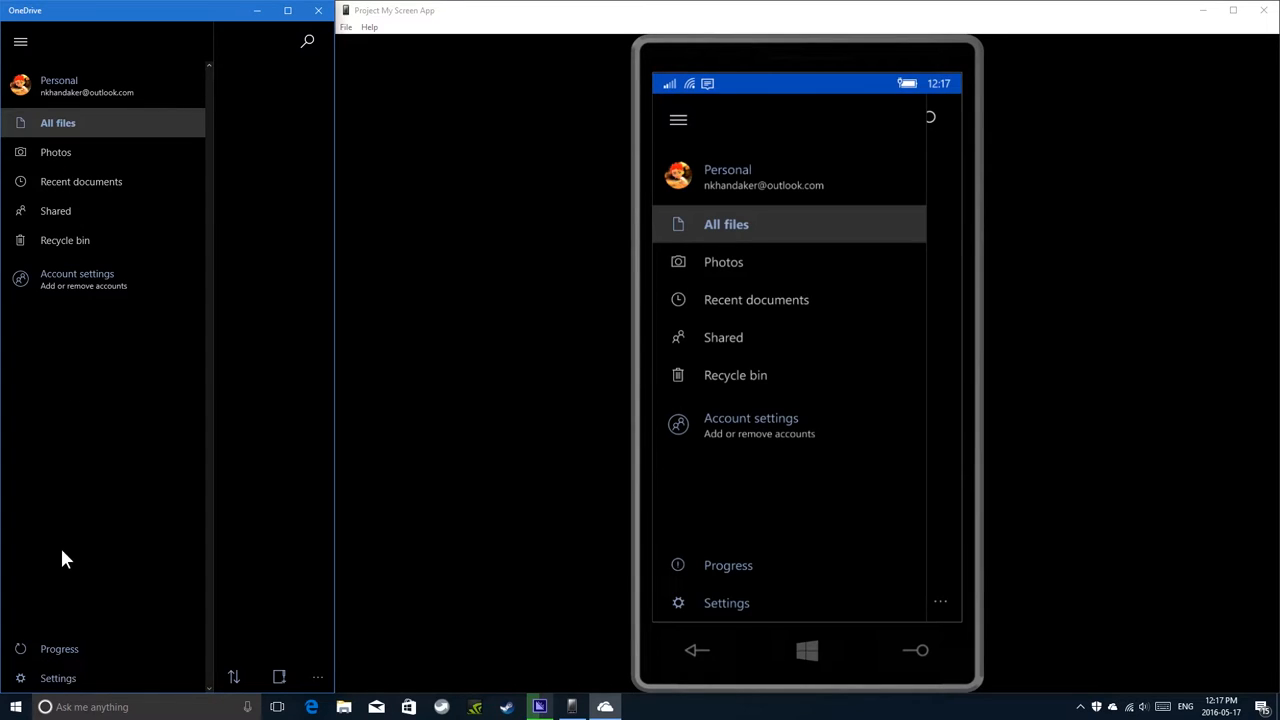
Compare the Progress page on PC and phone, checking Downloading and Camera tabs, then return to All files.
left_click(58, 648)
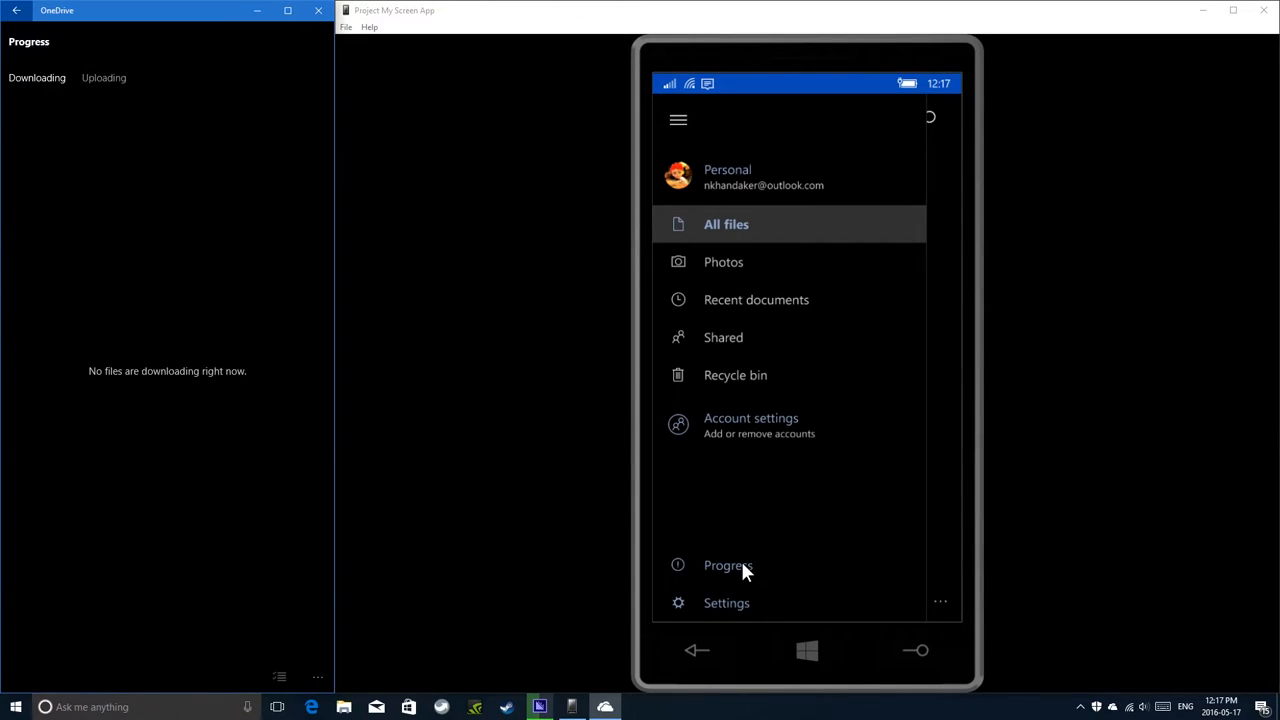
left_click(728, 564)
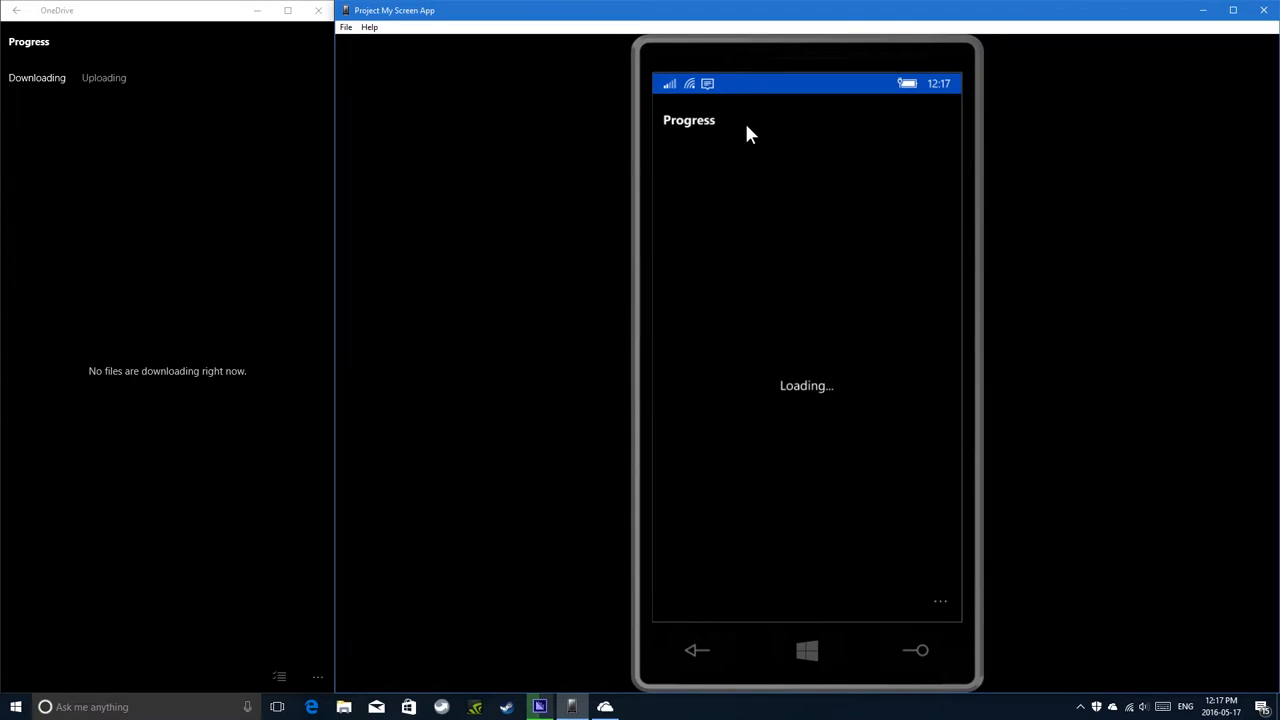
mouse_move(472, 252)
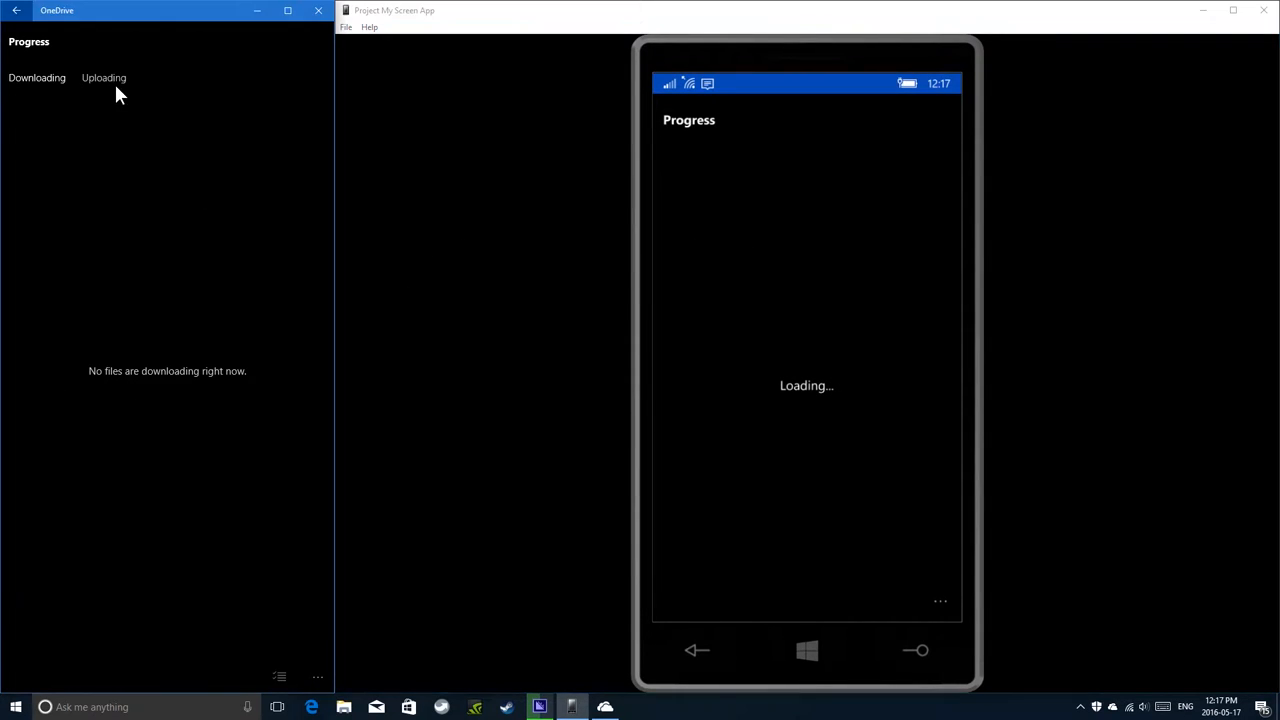
mouse_move(728, 332)
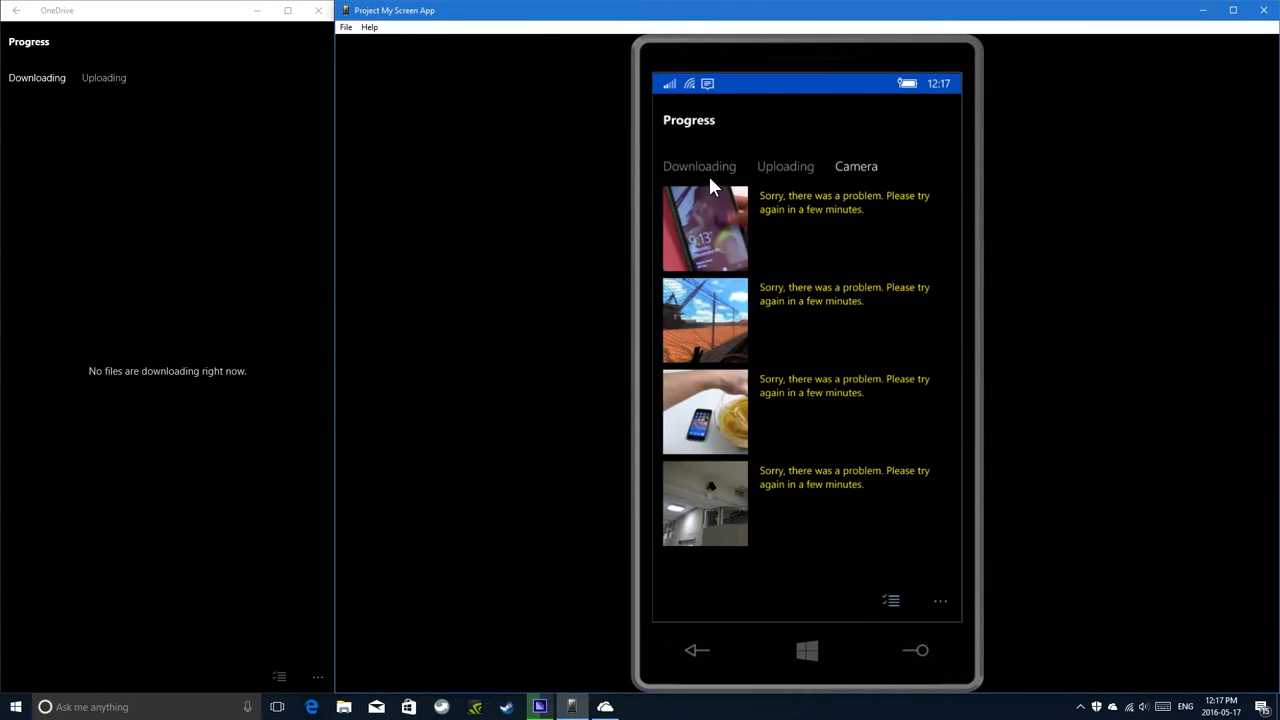
mouse_move(784, 172)
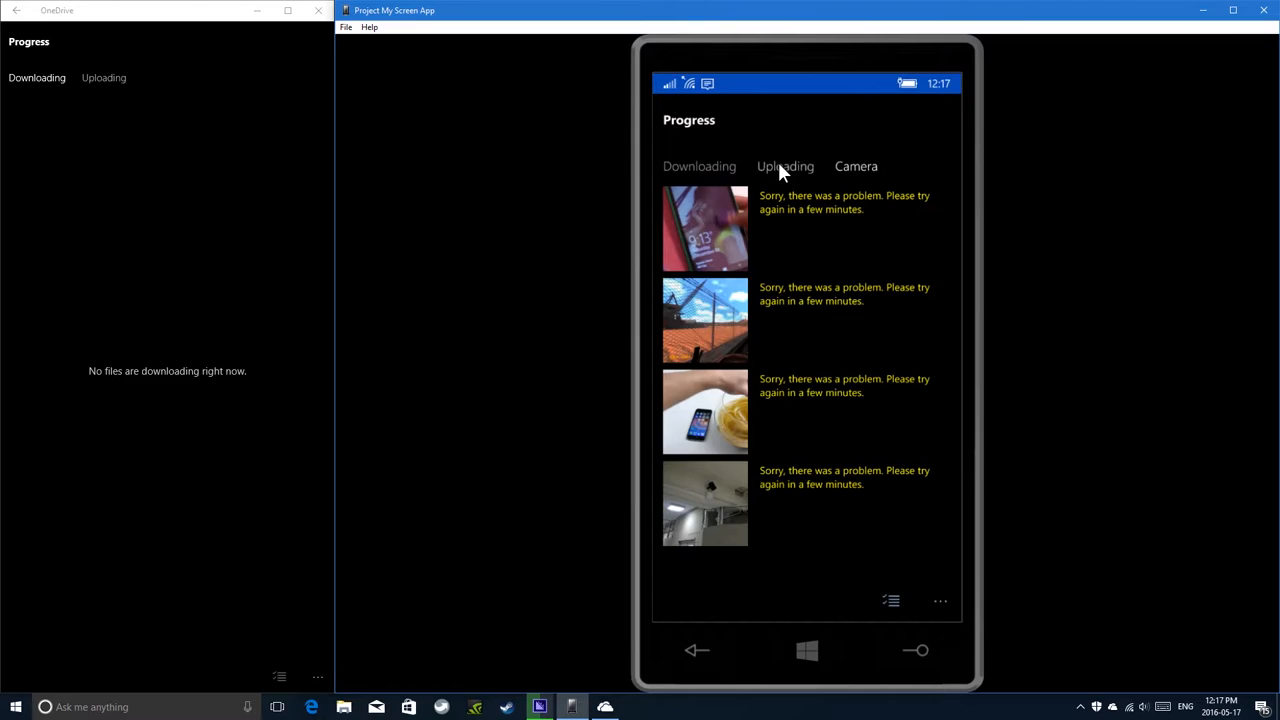
left_click(700, 166)
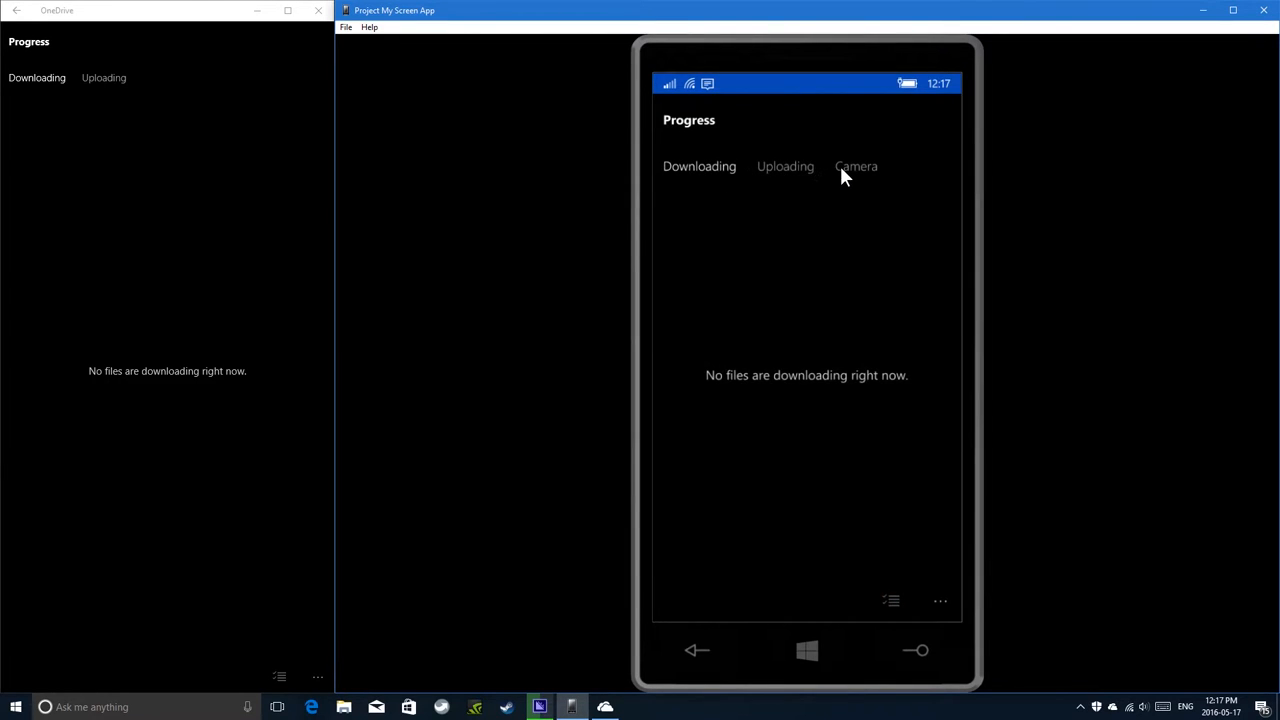
left_click(856, 166)
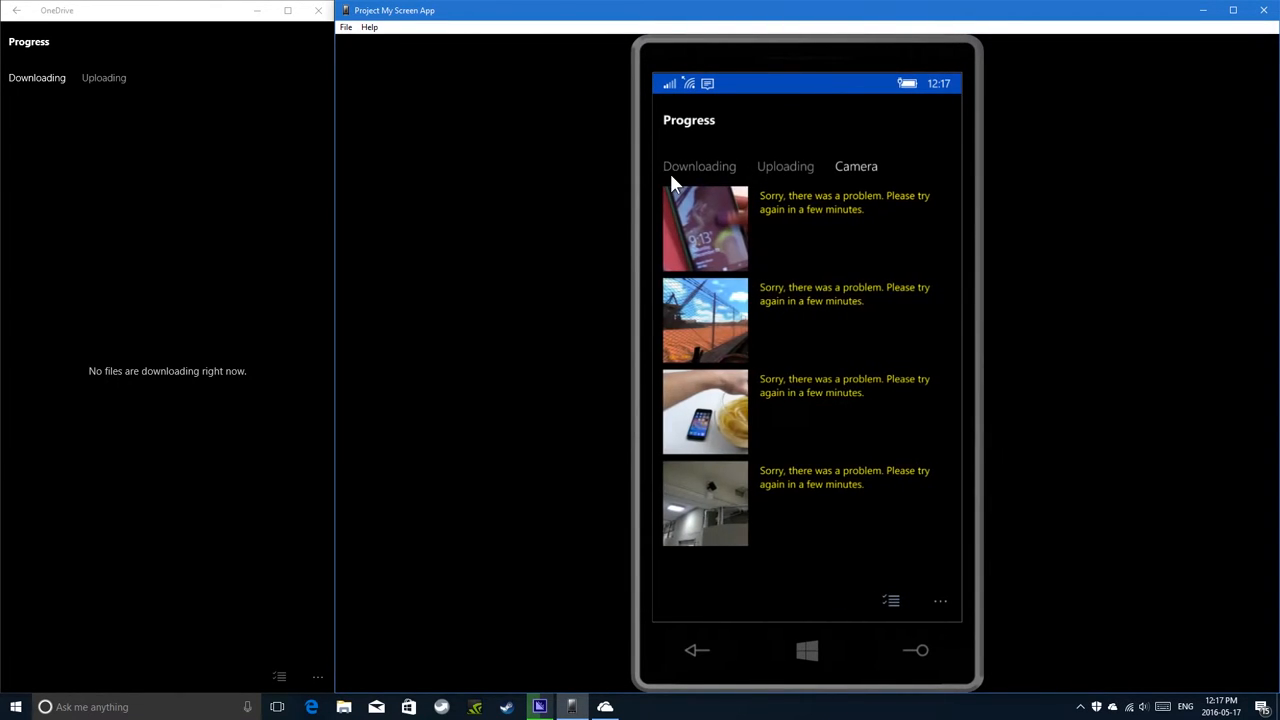
left_click(700, 166)
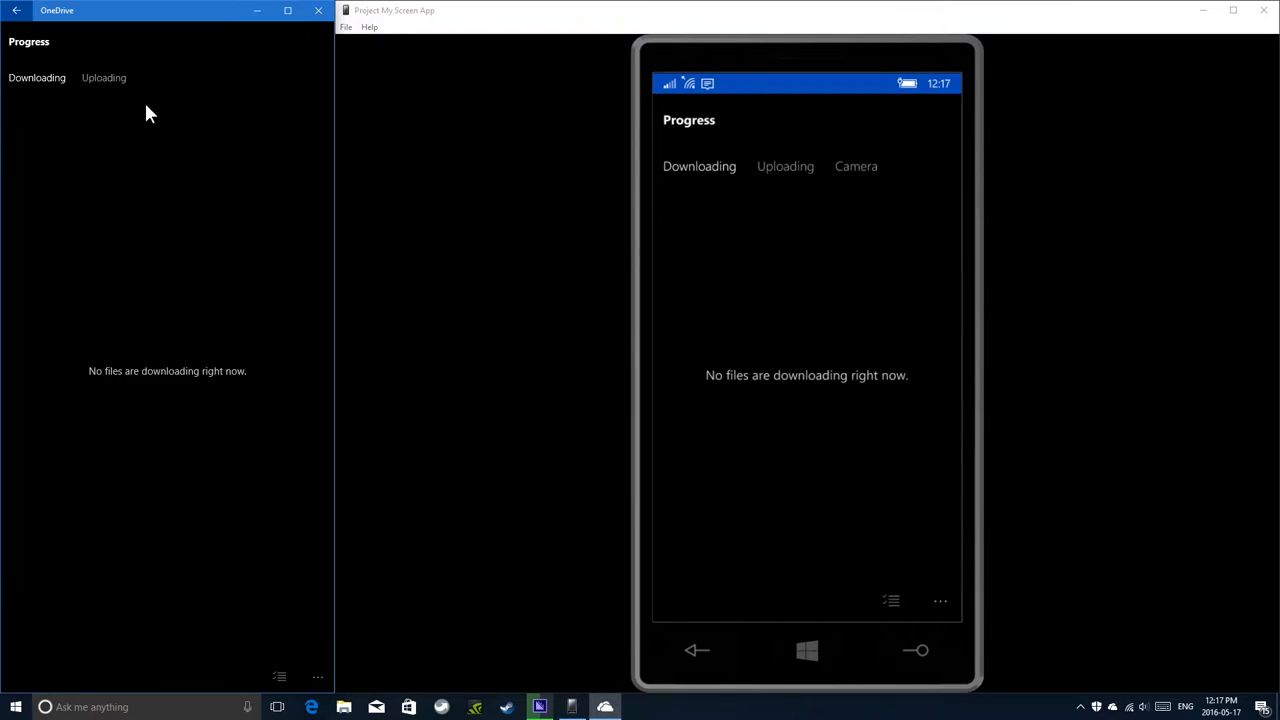
mouse_move(188, 110)
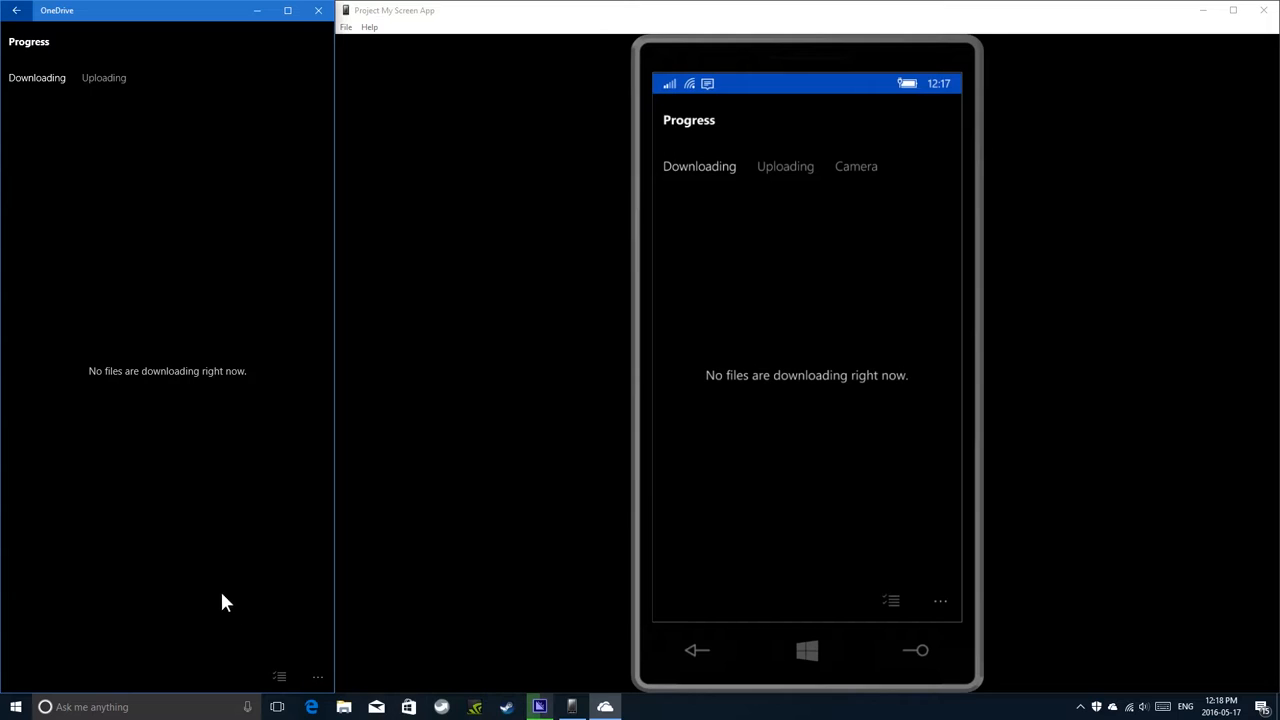
left_click(16, 12)
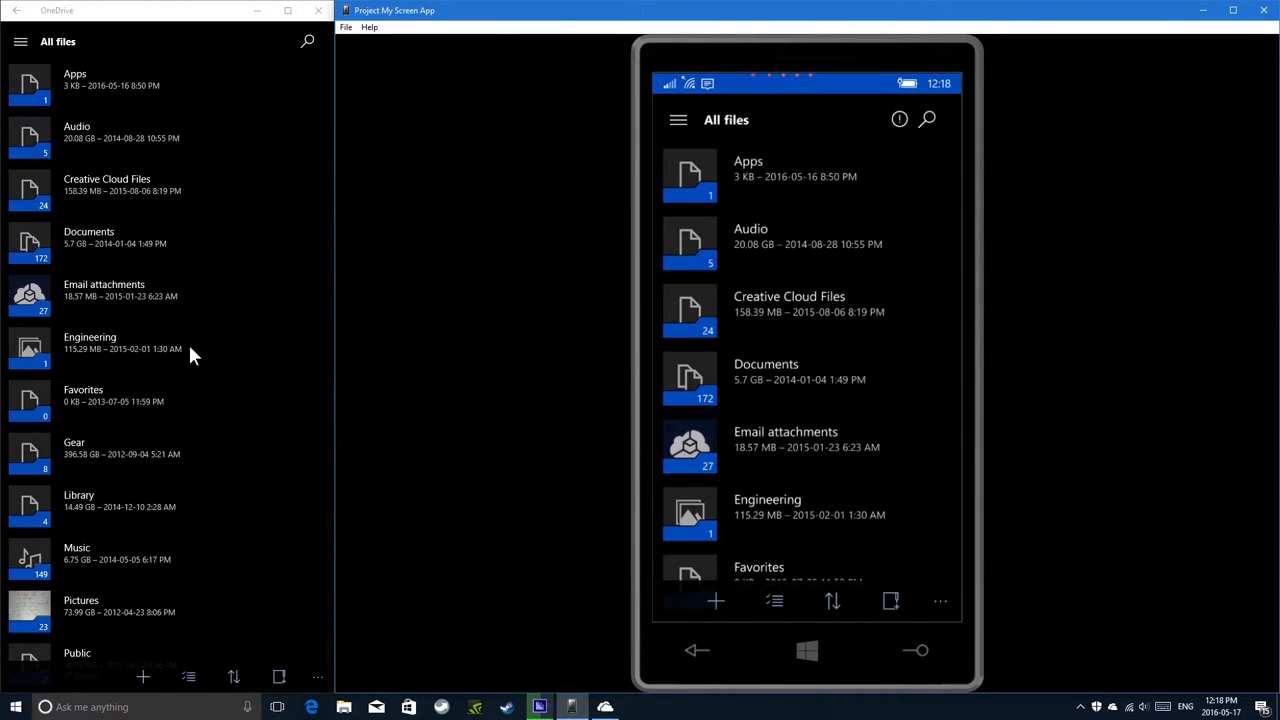
mouse_move(84, 270)
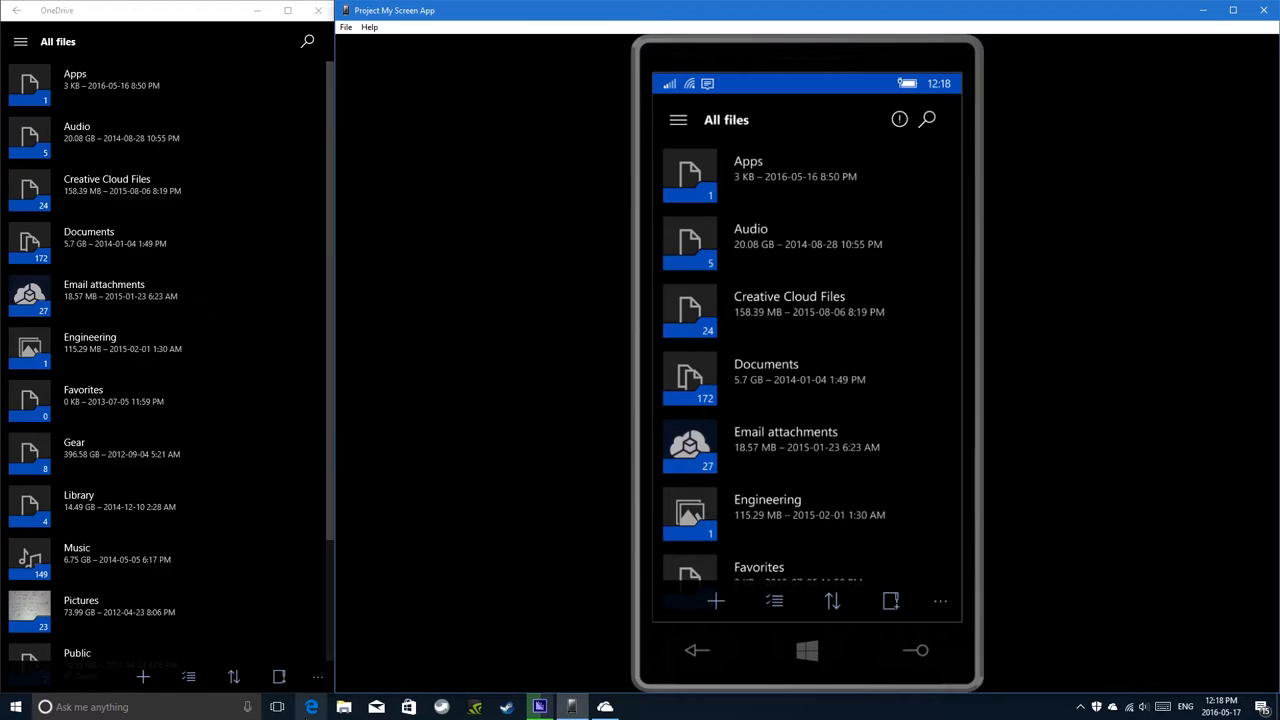
Launch File Explorer from the taskbar and bring up the local OneDrive folder view.
left_click(344, 708)
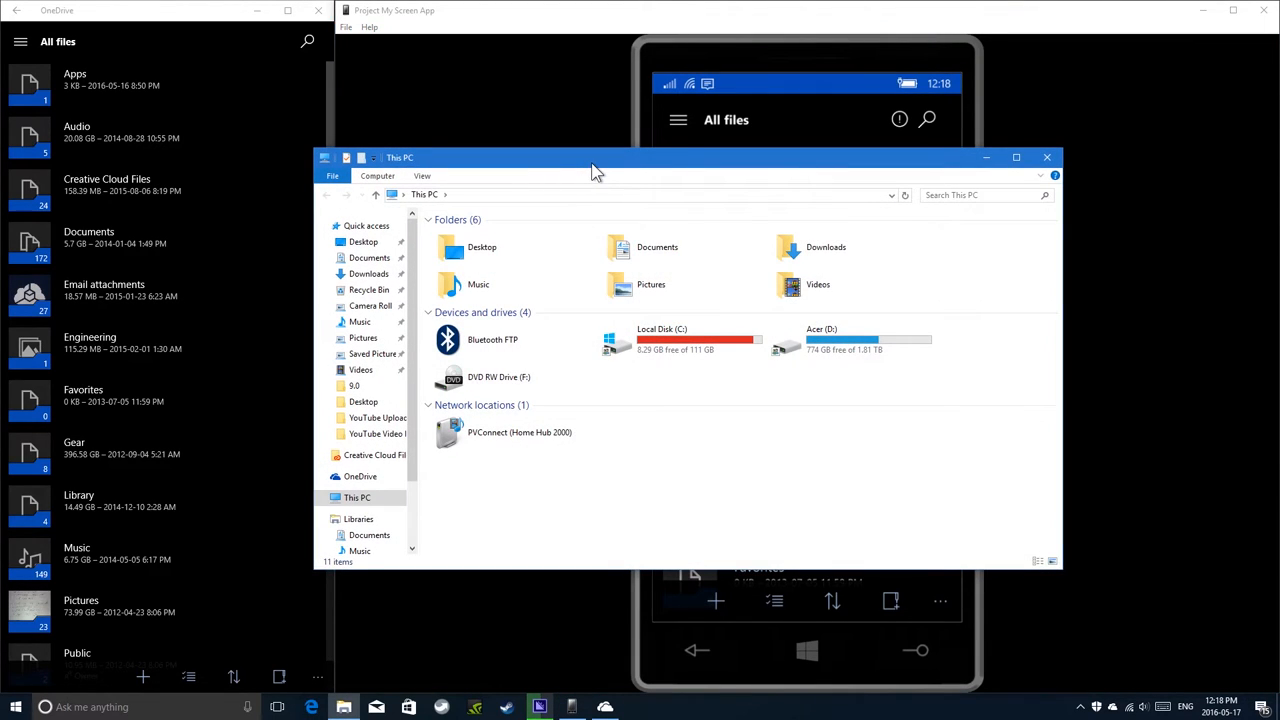
left_click(352, 476)
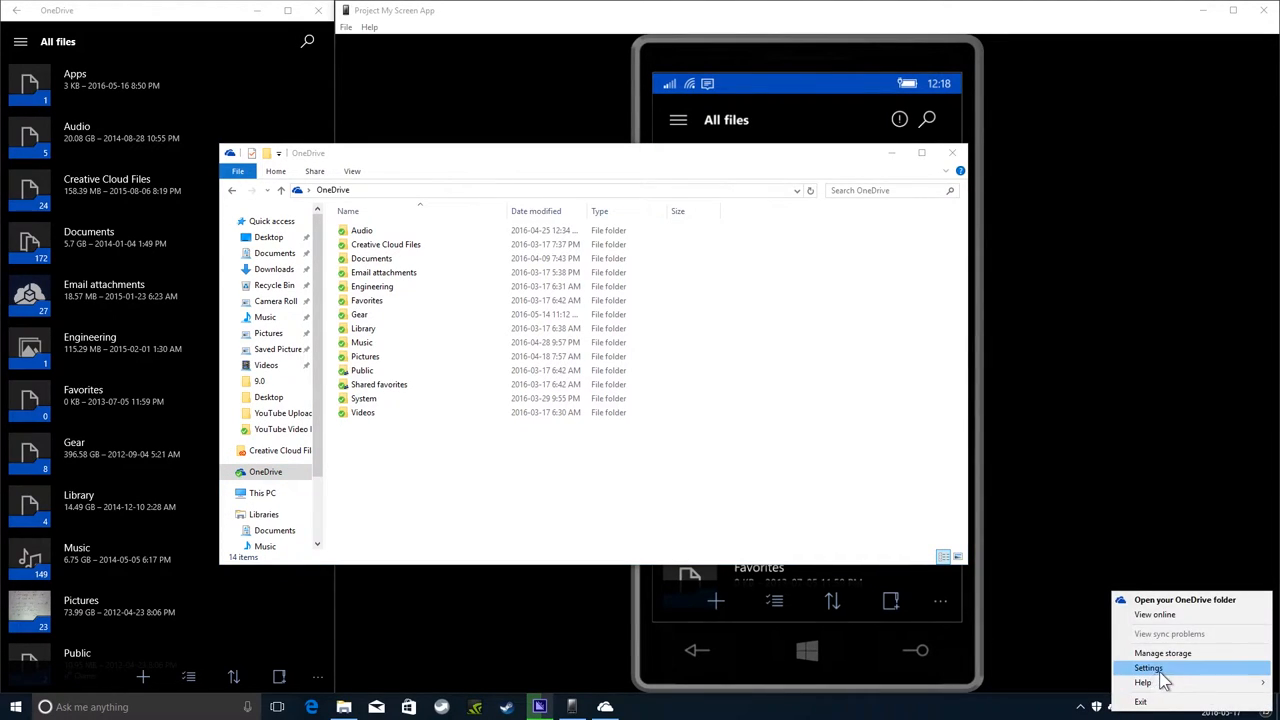
left_click(1148, 668)
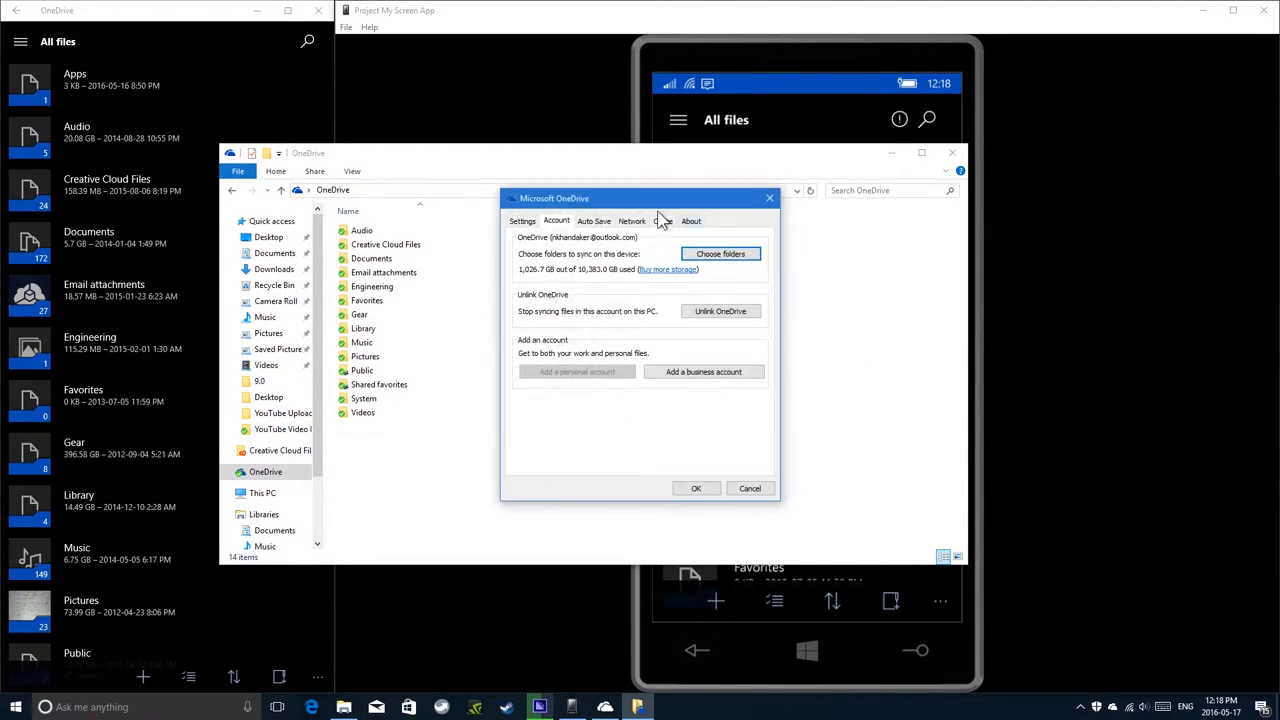
left_click(690, 220)
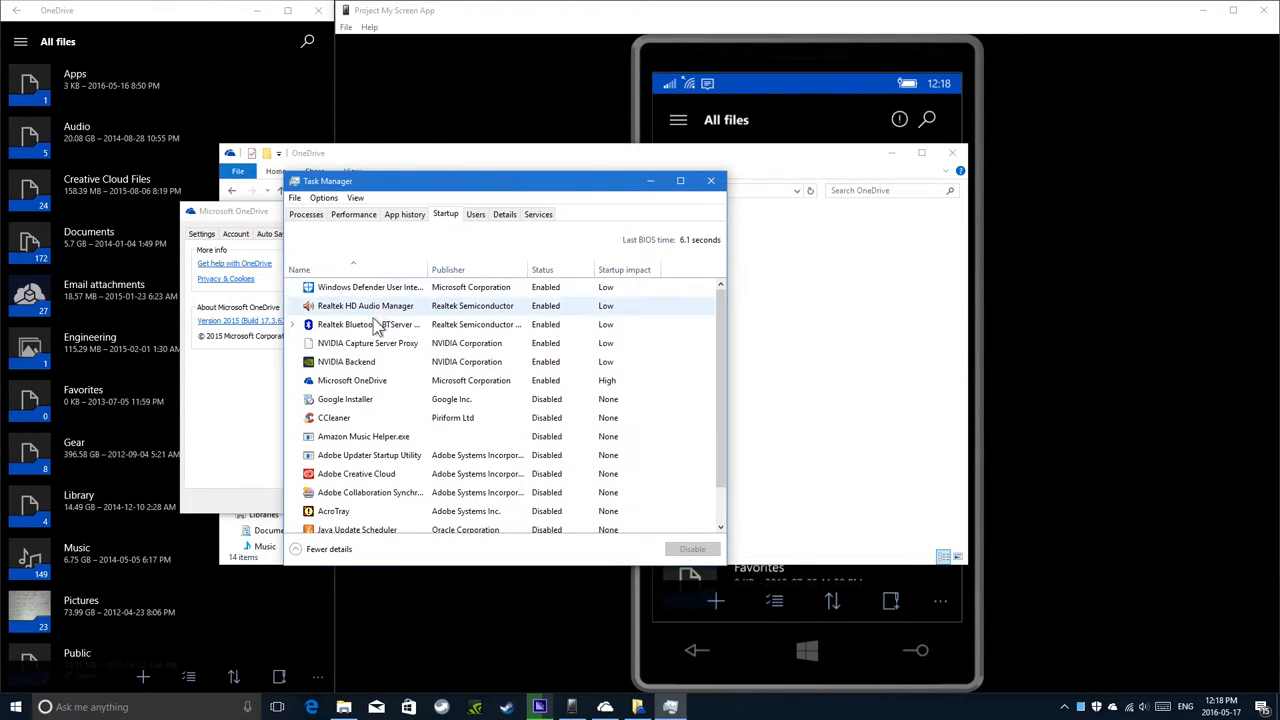
left_click(352, 380)
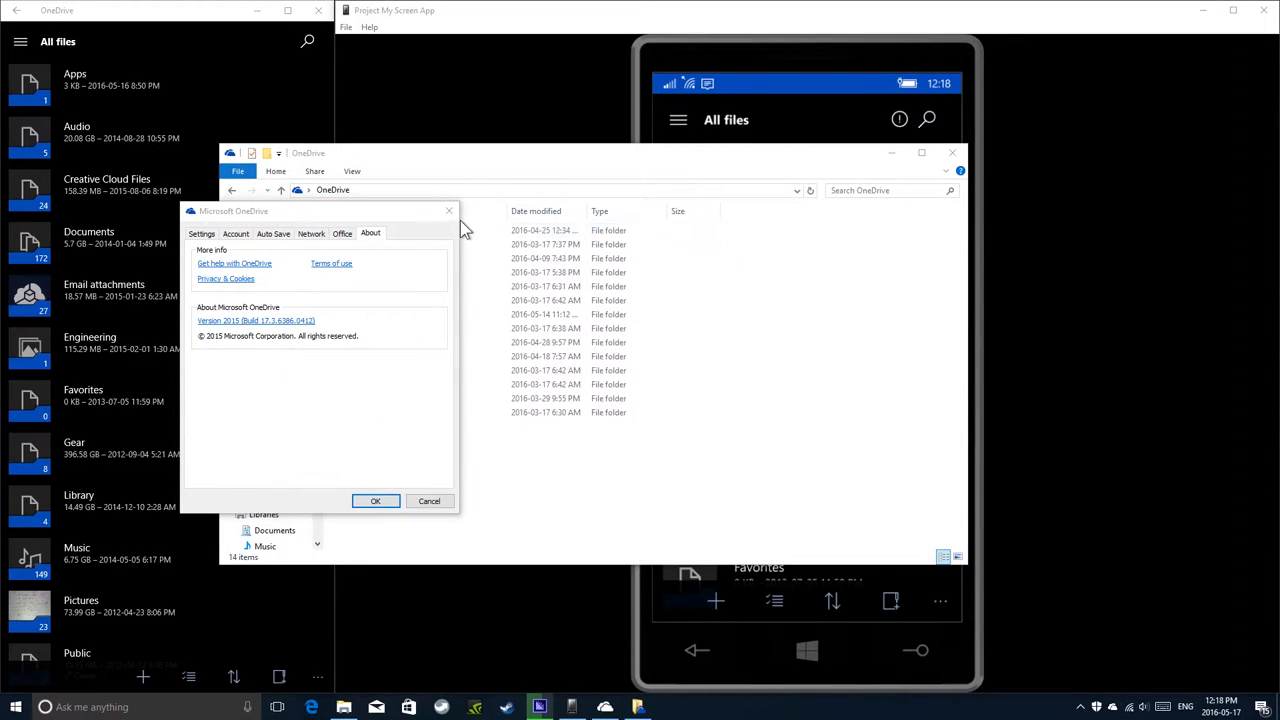
left_click(376, 500)
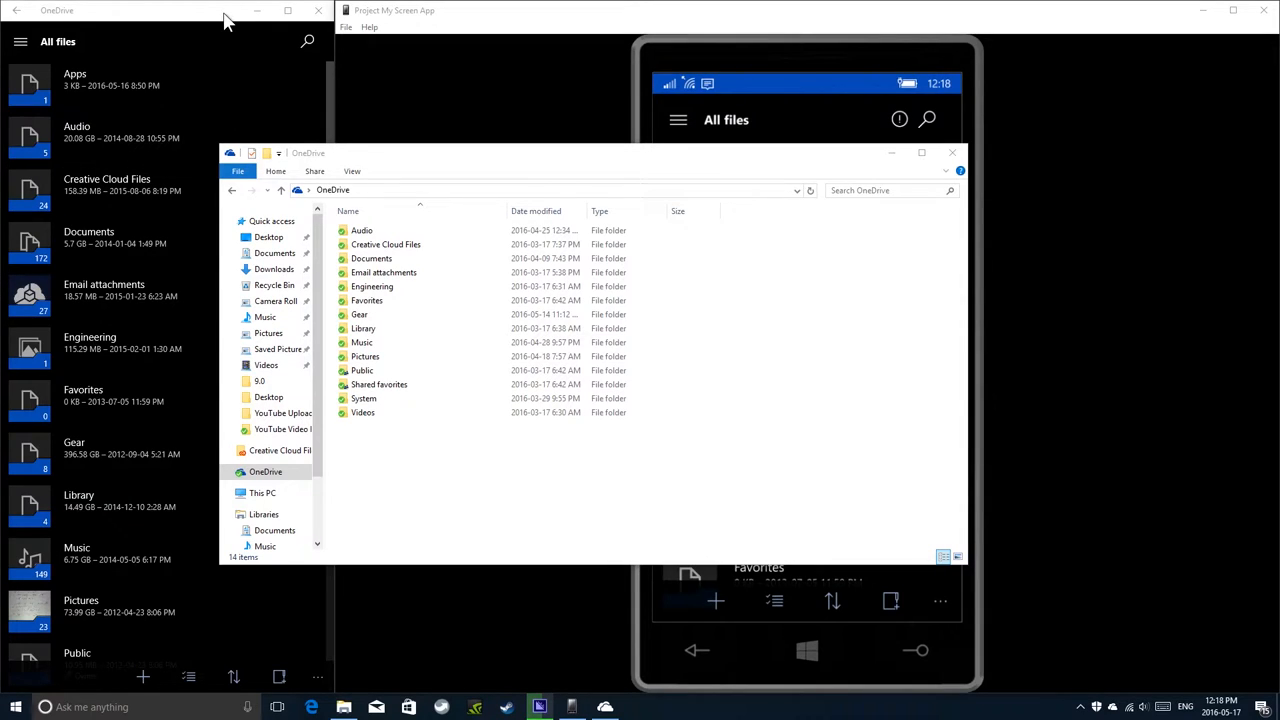
mouse_move(548, 162)
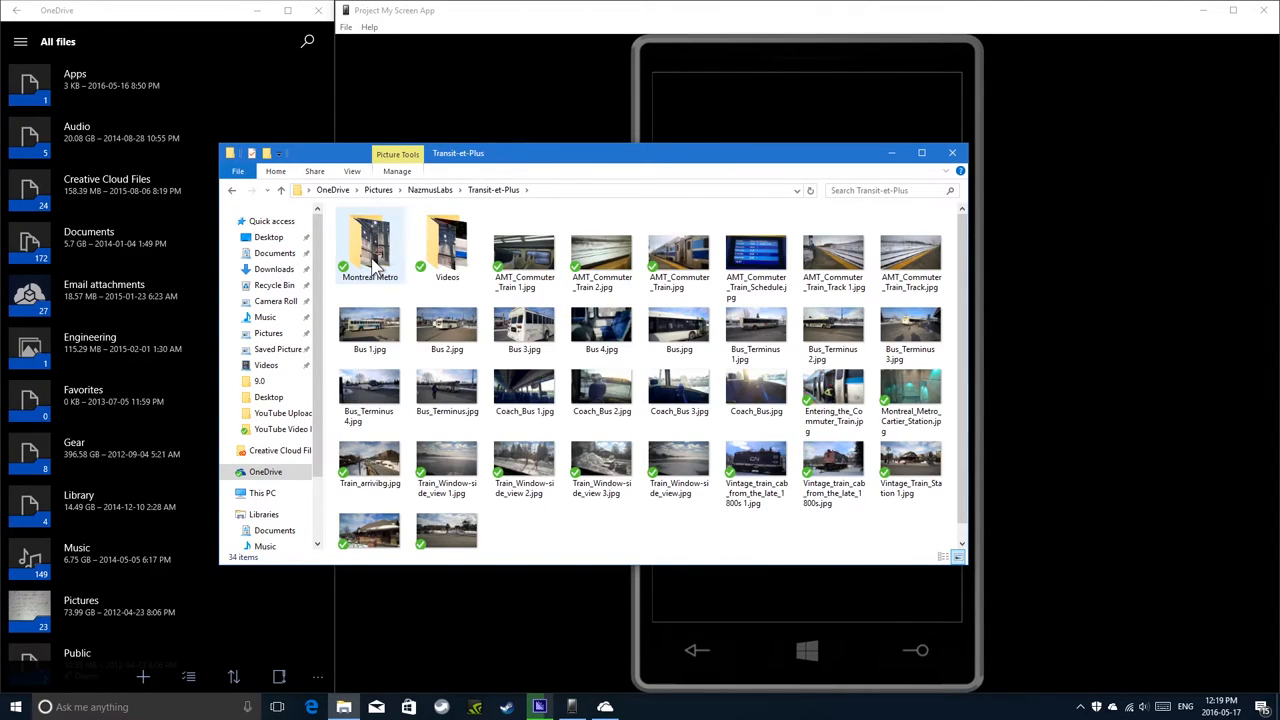
Enter the Transit-et-Plus Videos folder in File Explorer and browse its synced video files.
double_click(446, 244)
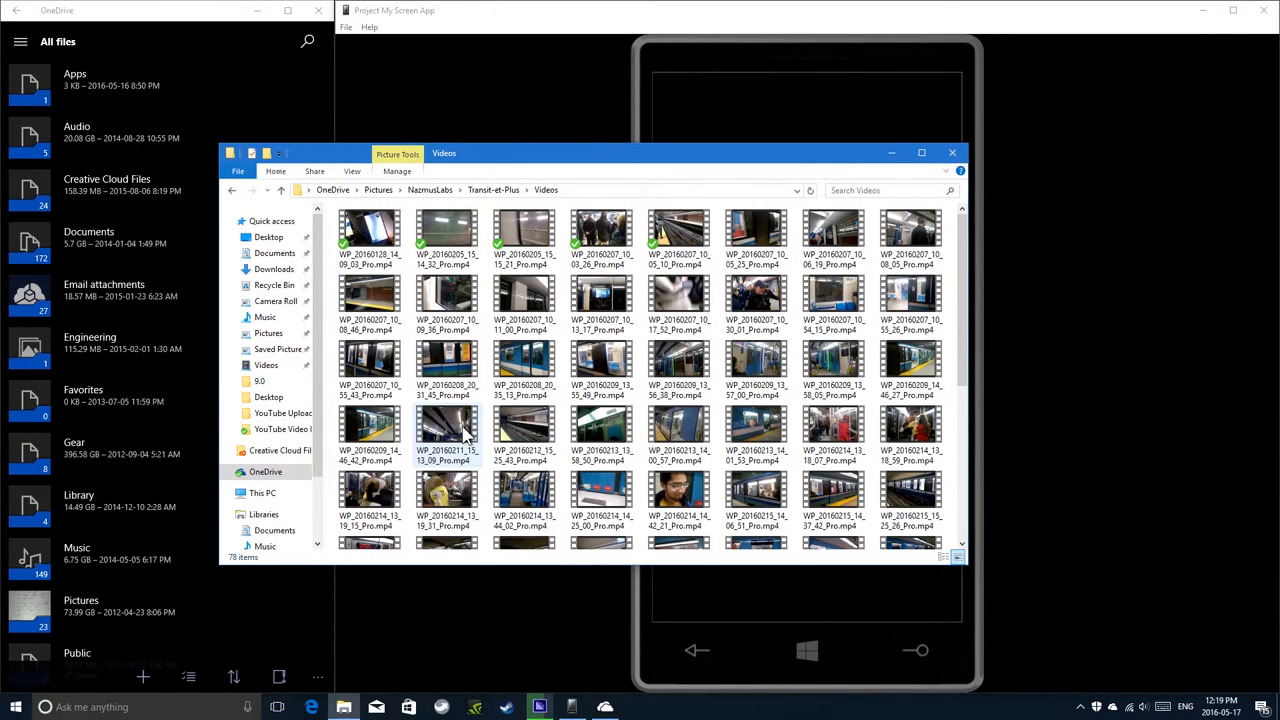
scroll("down", 3)
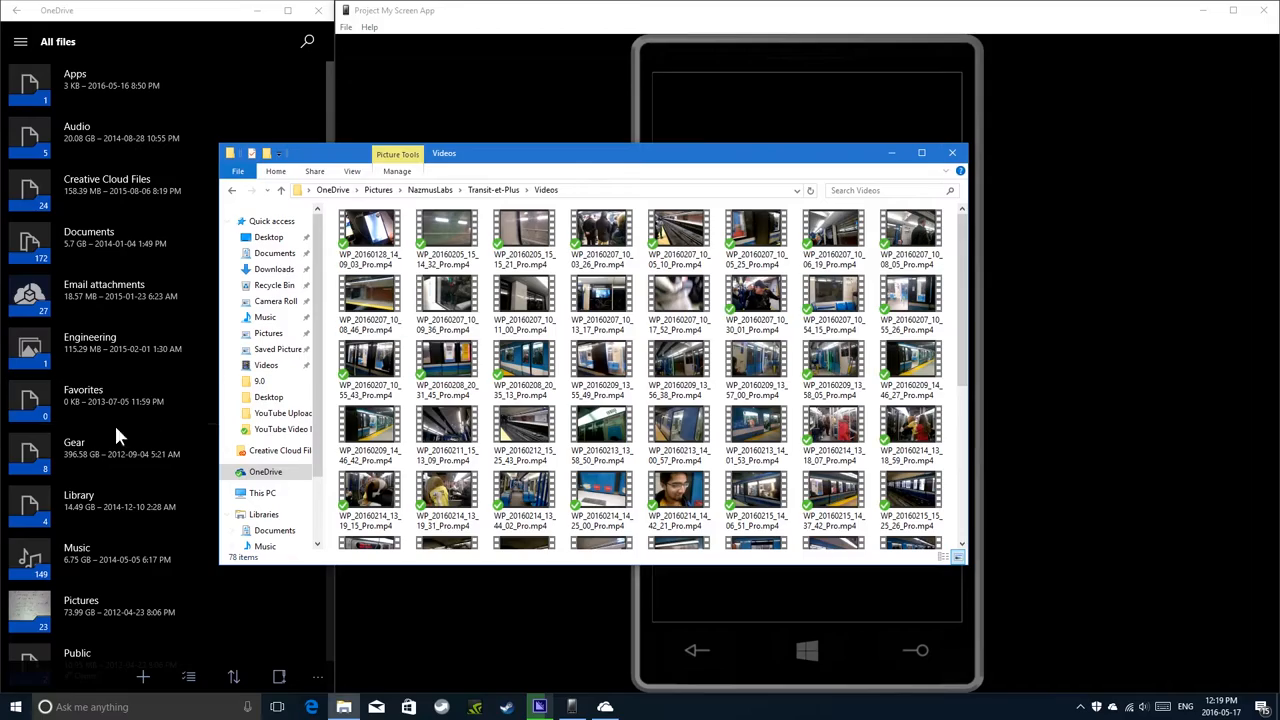
mouse_move(524, 370)
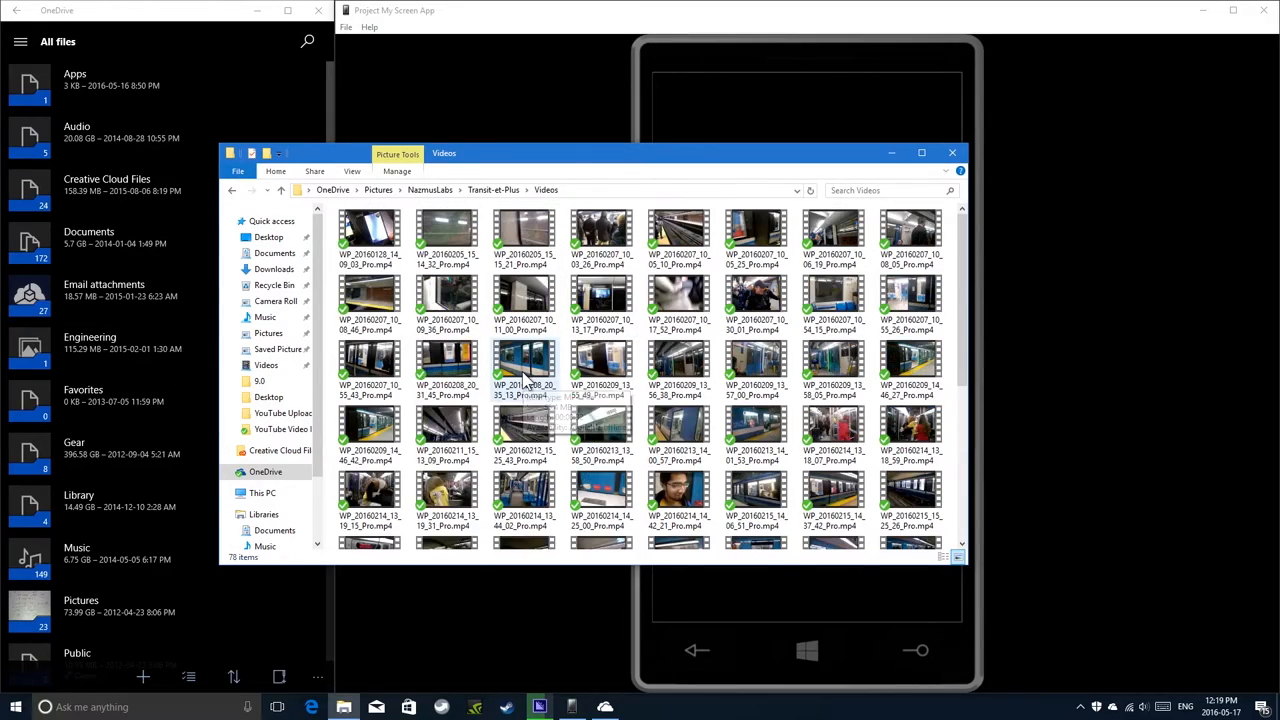
scroll("down", 3)
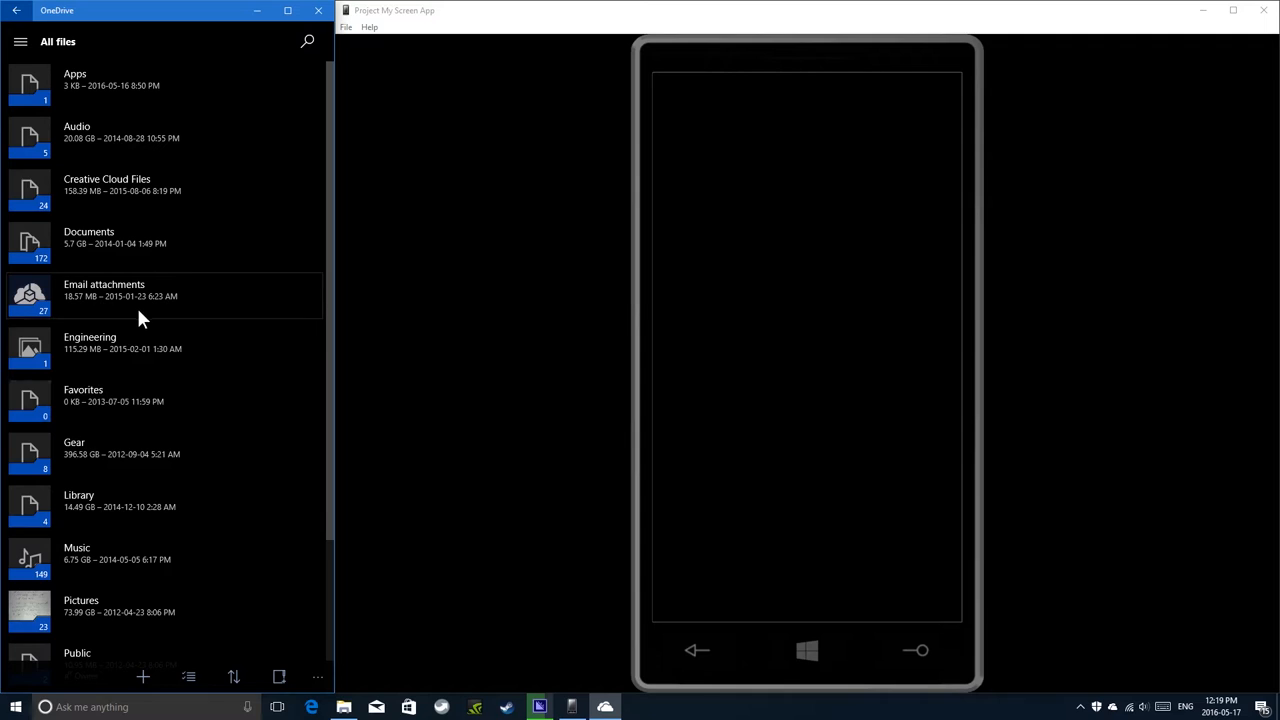
Browse into Transit-et-Plus Videos in the PC OneDrive app and scroll to a metro train video to play.
scroll("down", 3)
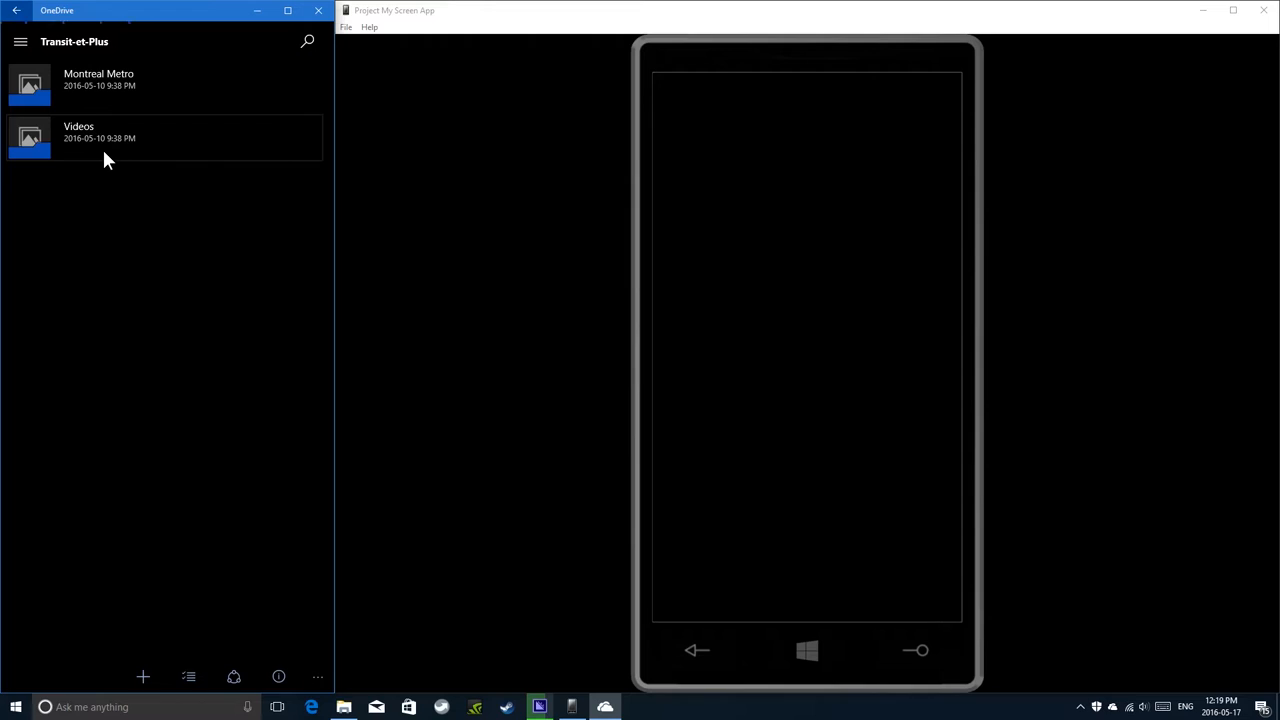
left_click(104, 132)
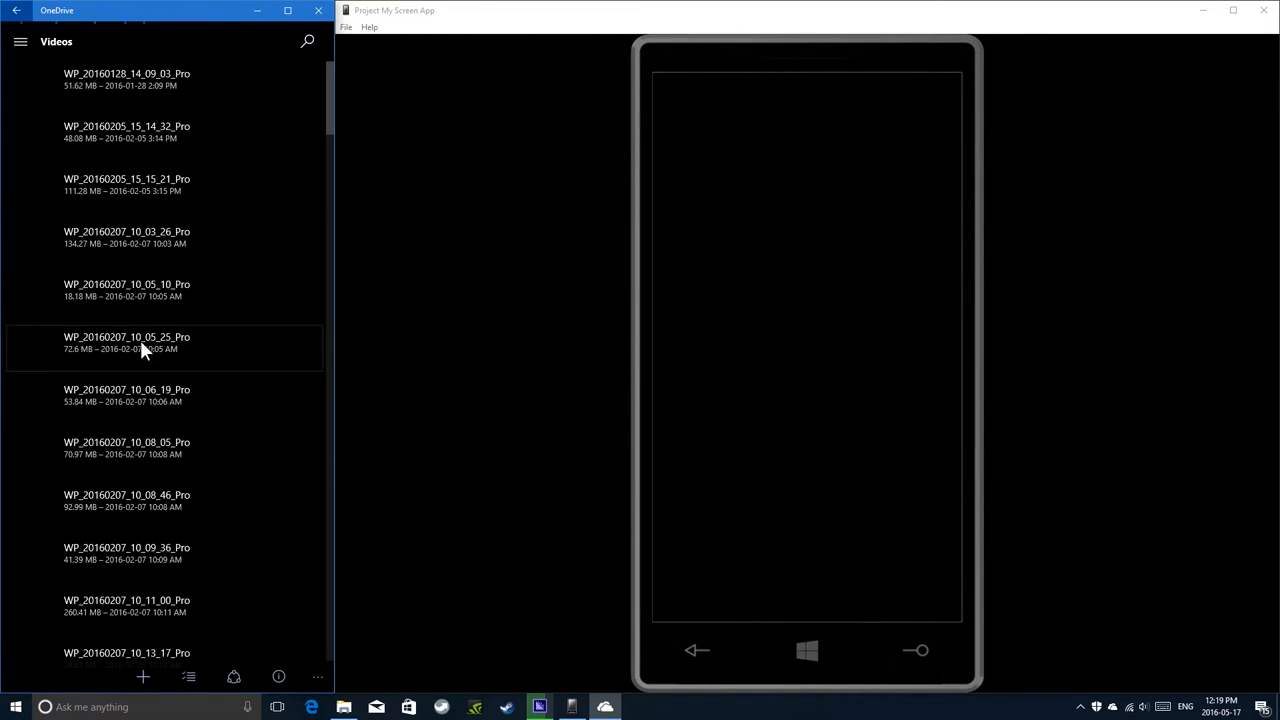
scroll("down", 3)
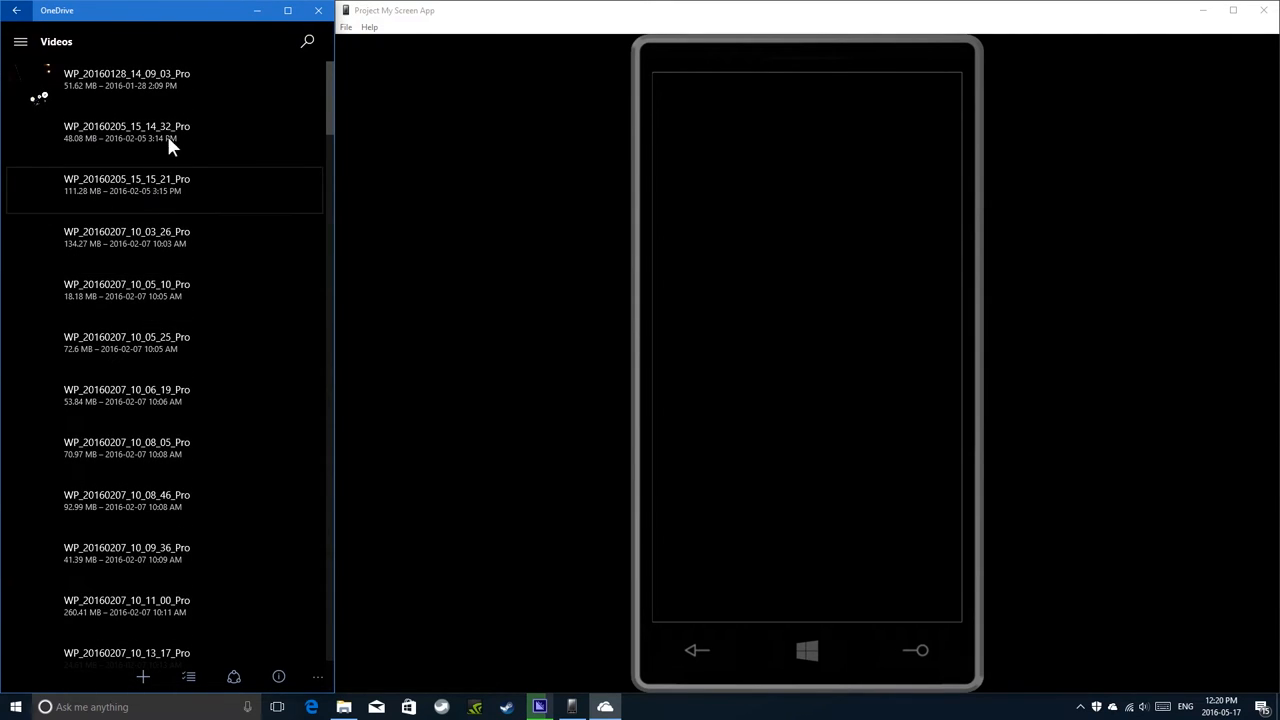
scroll("down", 3)
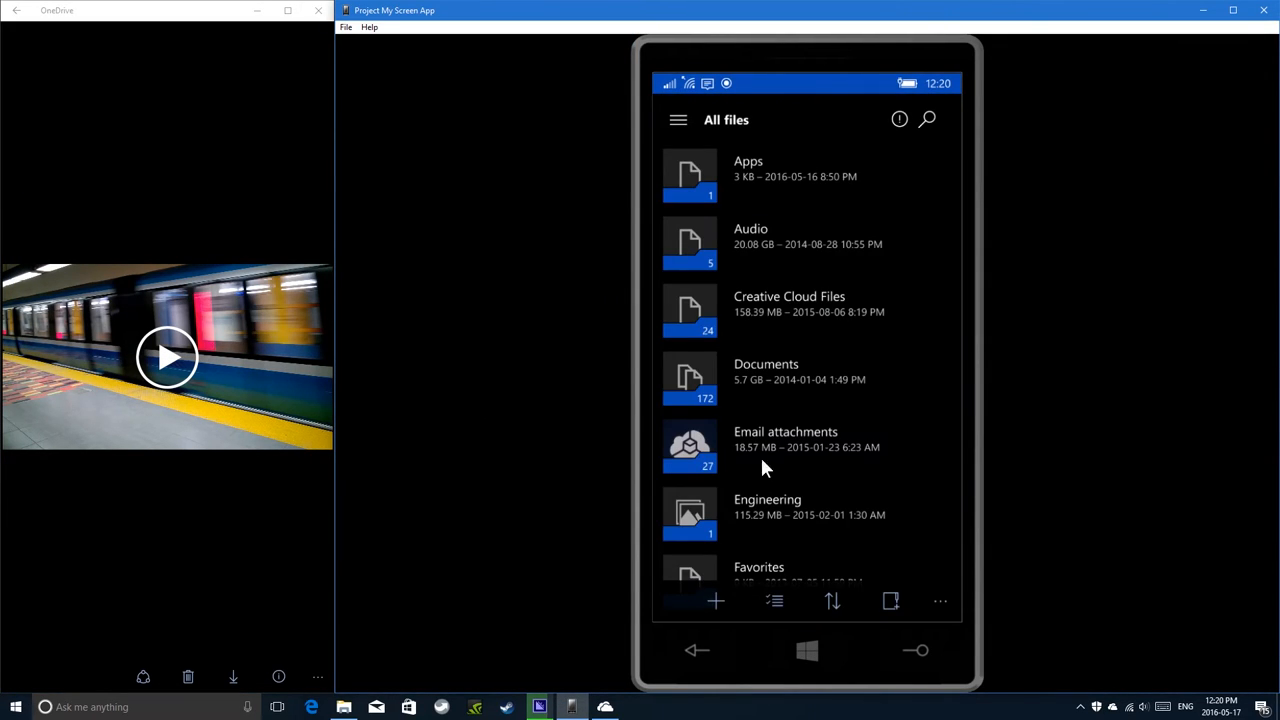
On the projected phone, browse into Transit-et-Plus Videos and try opening a video in another app.
scroll("down", 3)
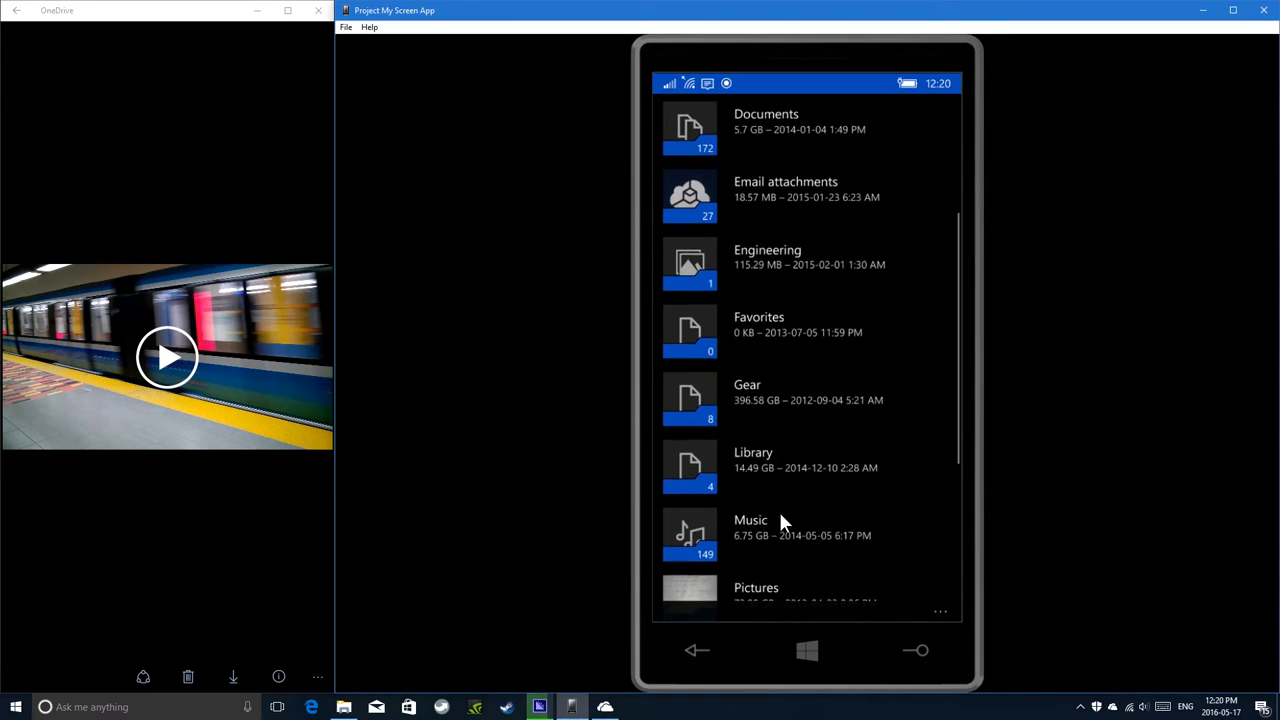
scroll("down", 3)
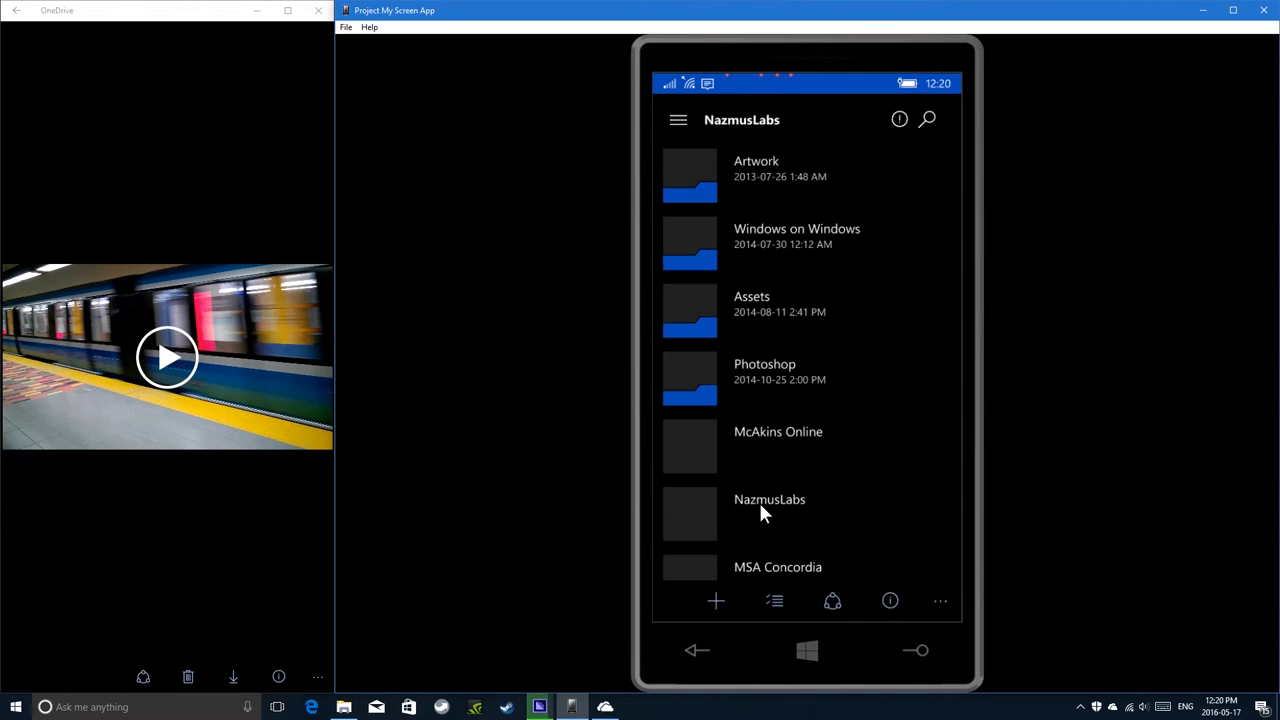
scroll("down", 3)
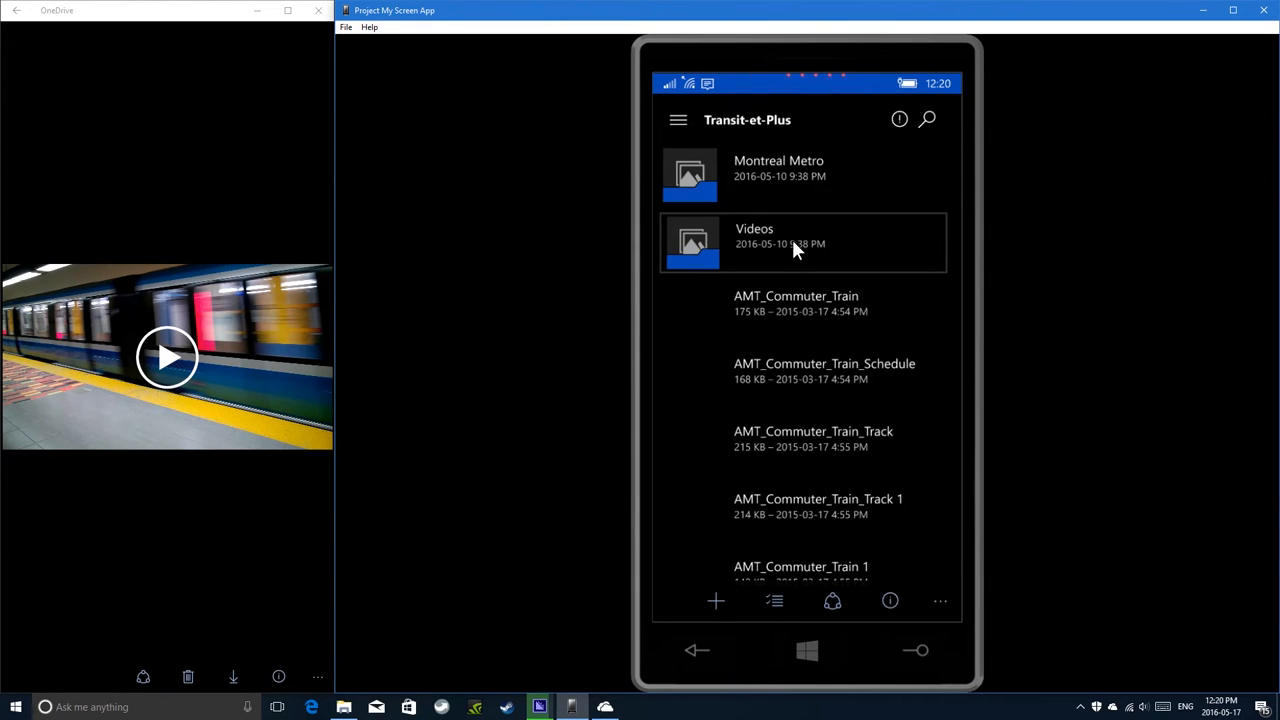
left_click(804, 244)
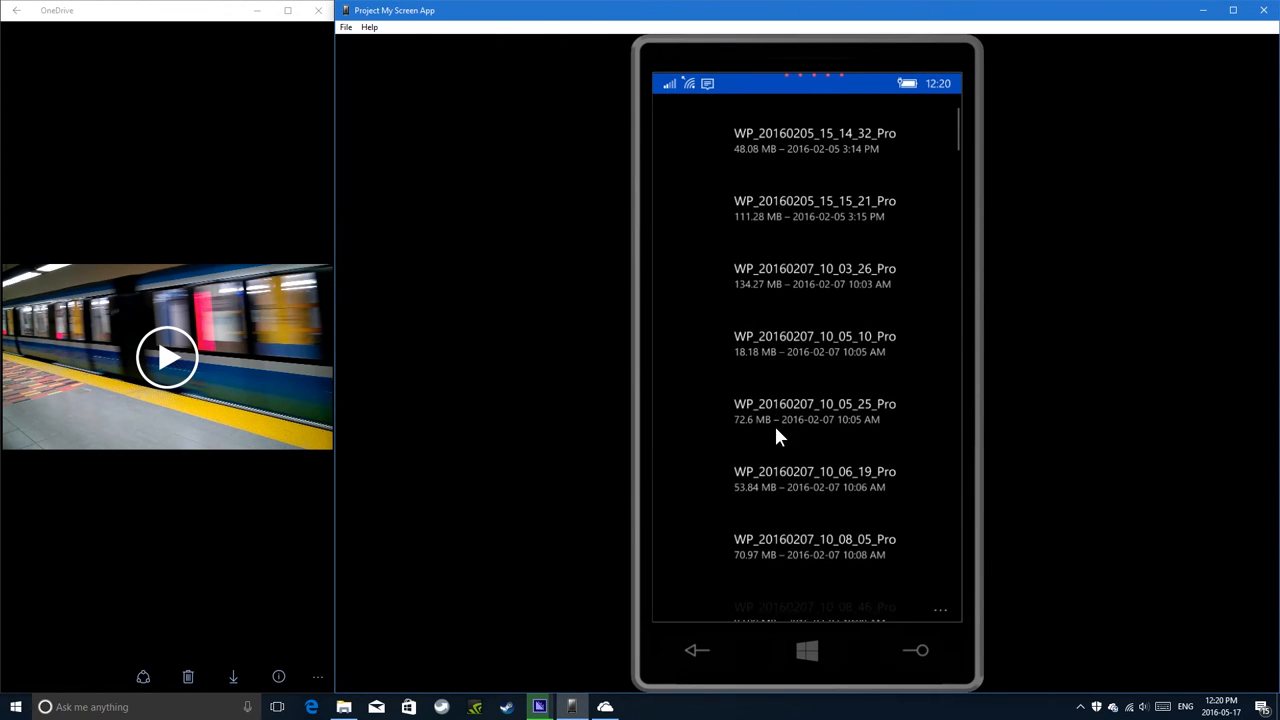
scroll("down", 3)
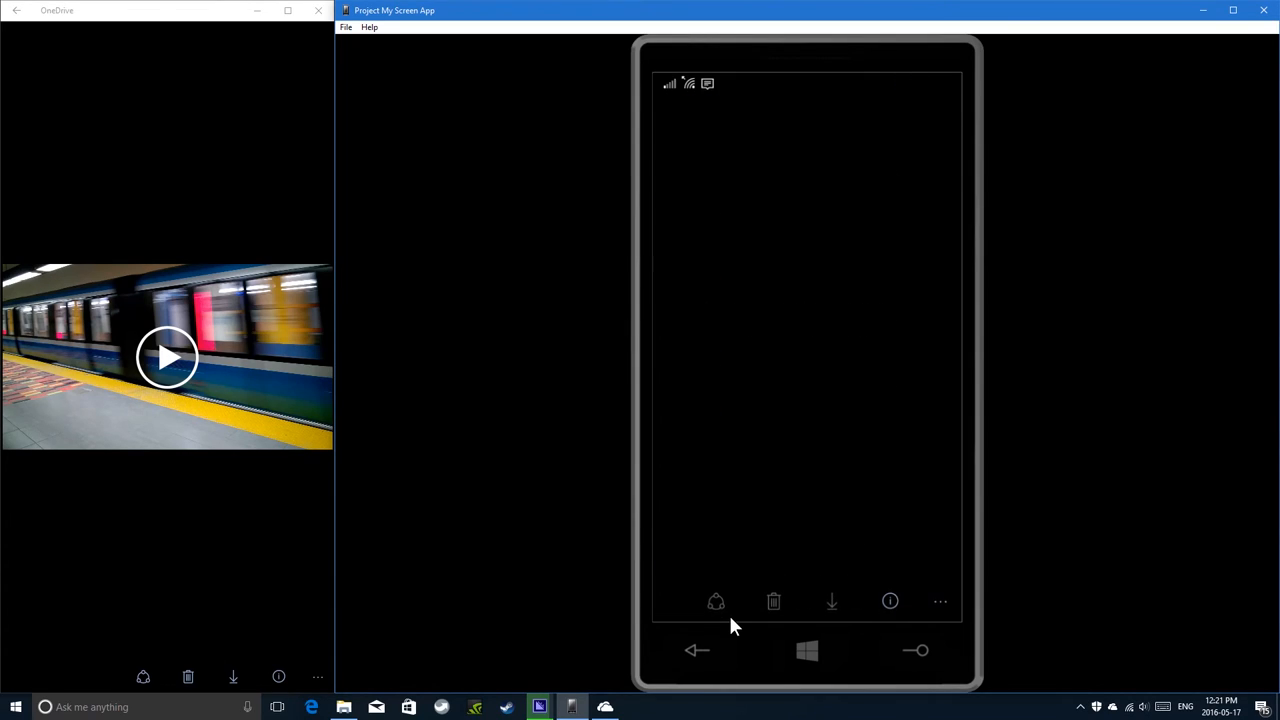
left_click(940, 600)
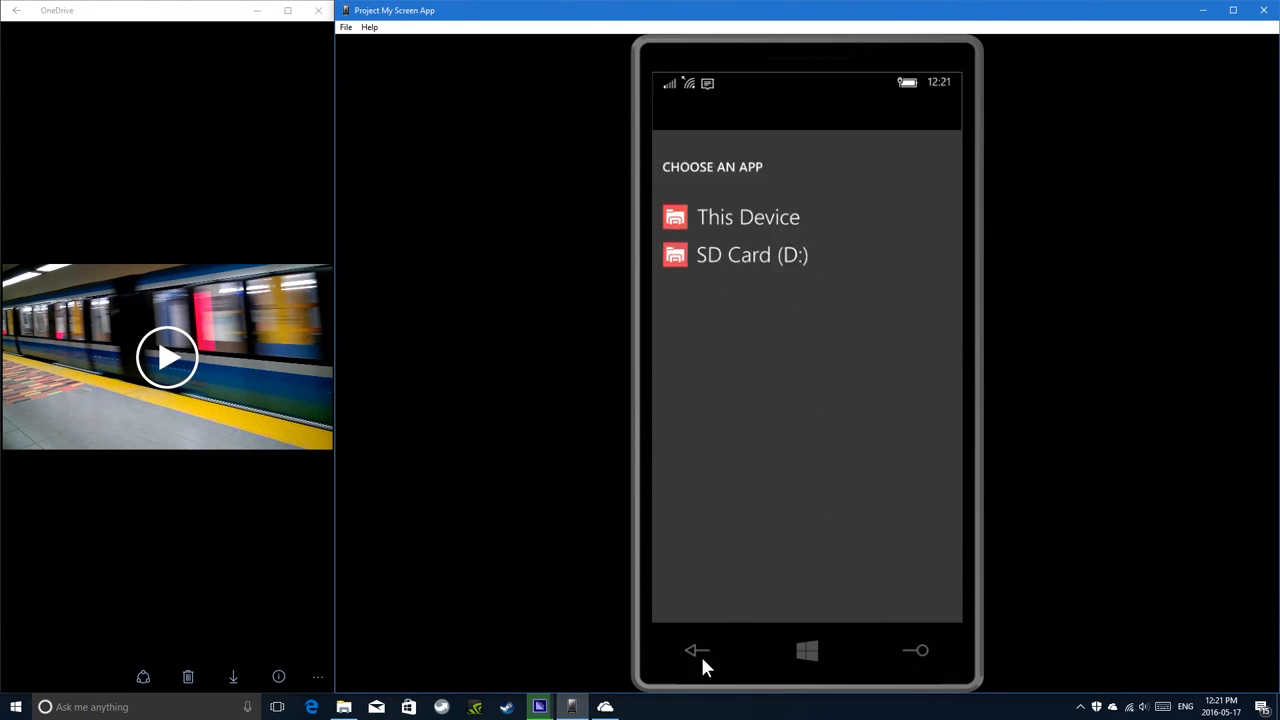
Dismiss the Choose an app prompt so the phone shows the same metro train video as the PC.
left_click(748, 216)
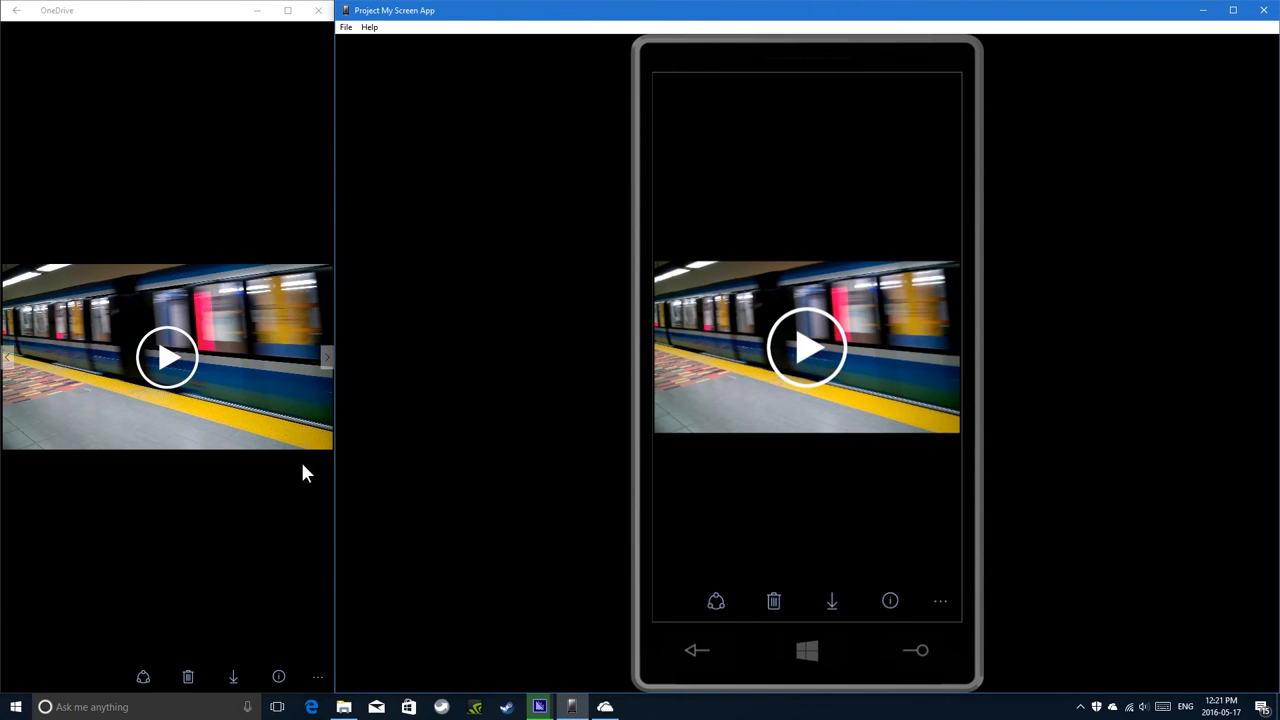
mouse_move(164, 412)
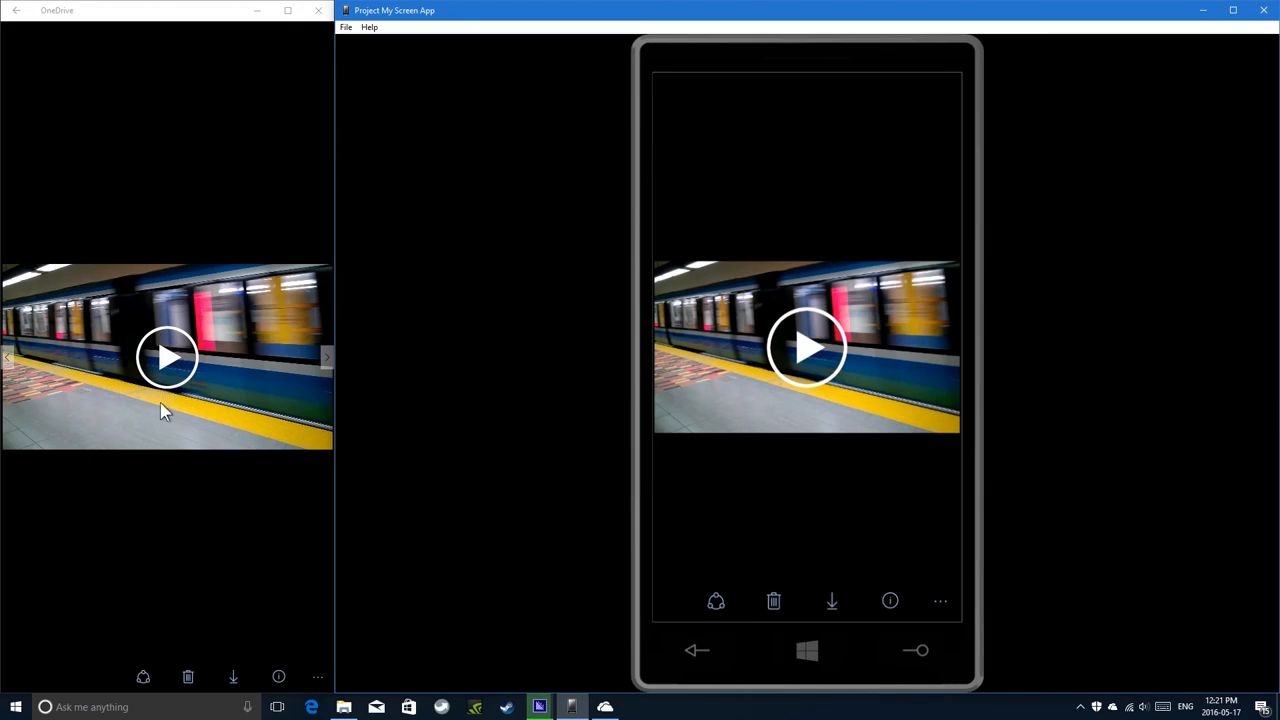
mouse_move(690, 648)
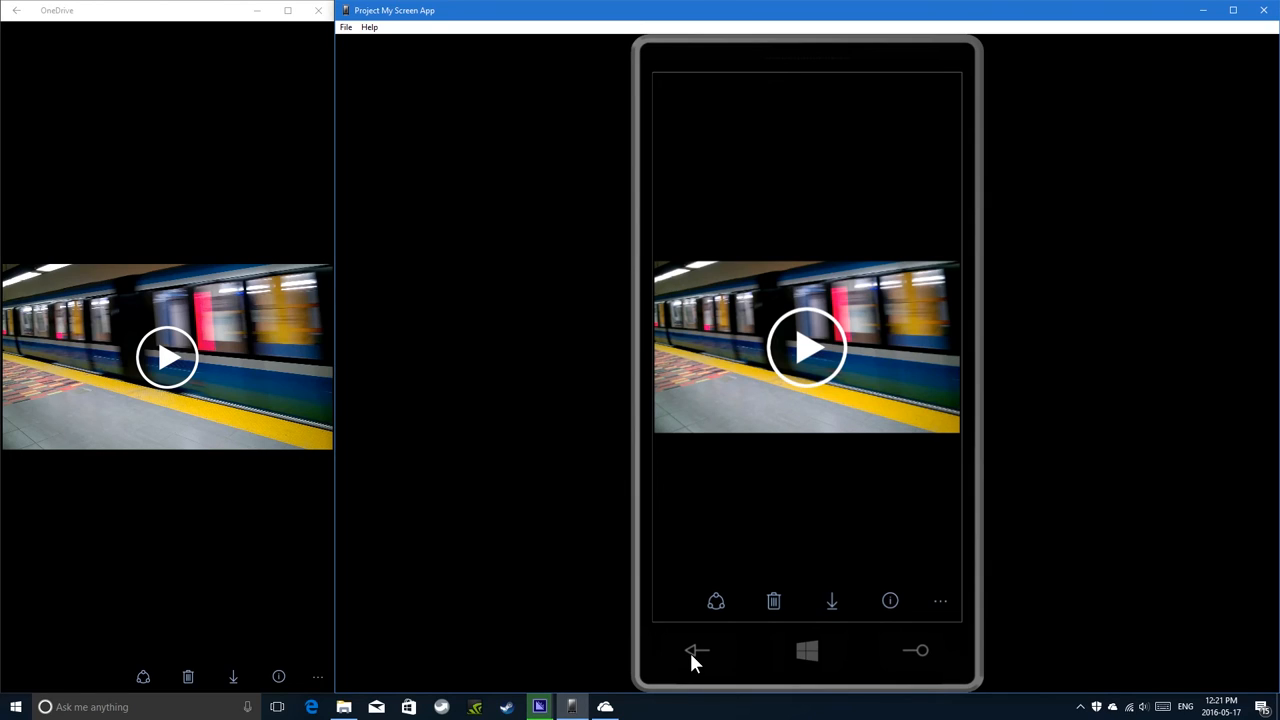
mouse_move(924, 568)
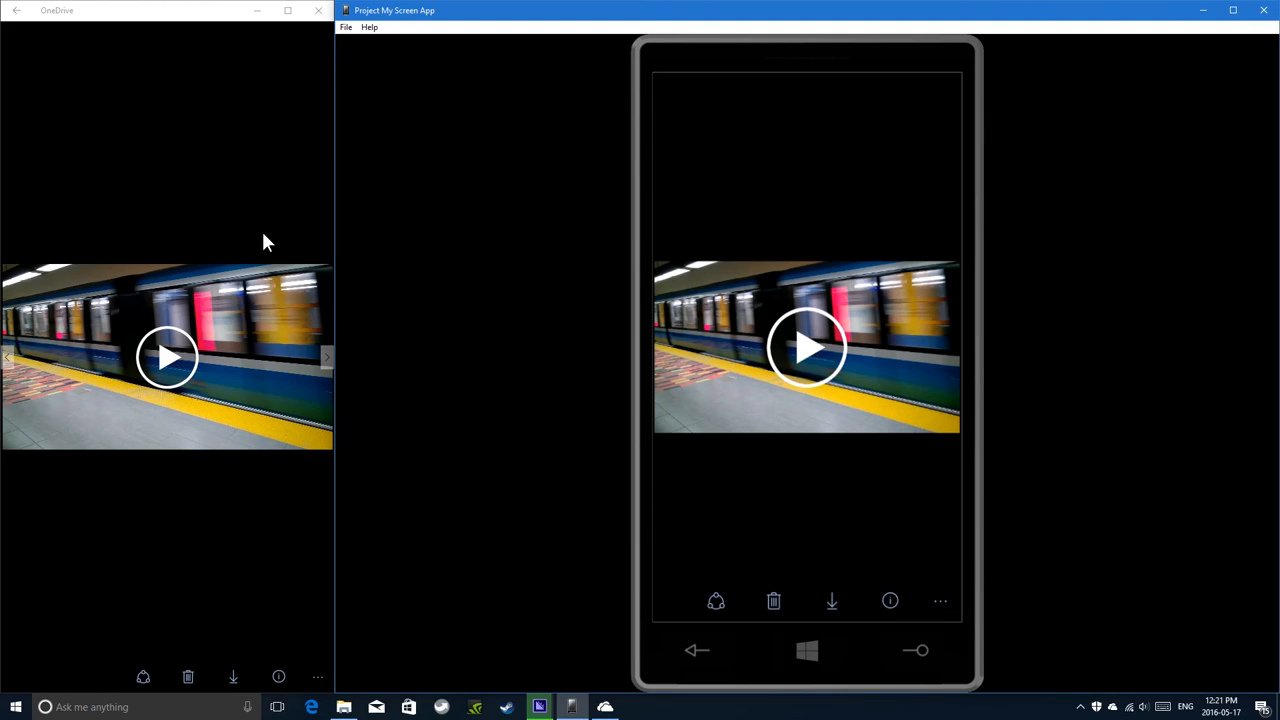
mouse_move(284, 284)
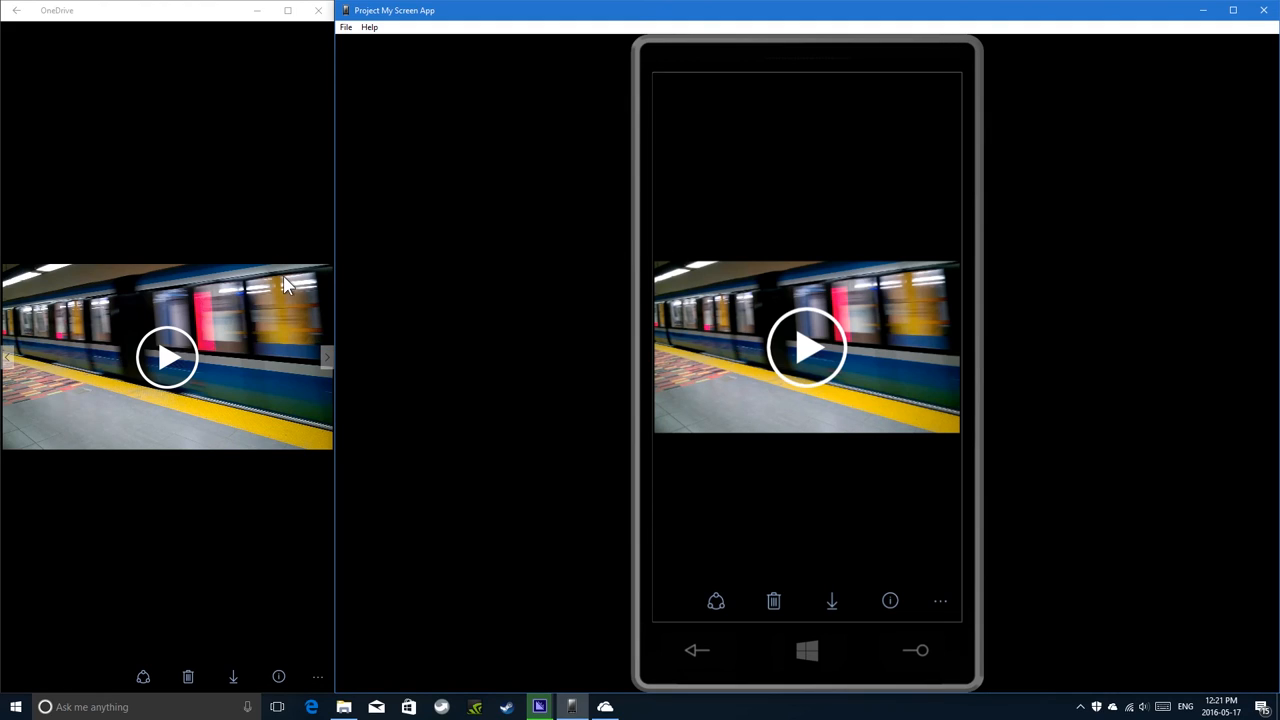
mouse_move(696, 678)
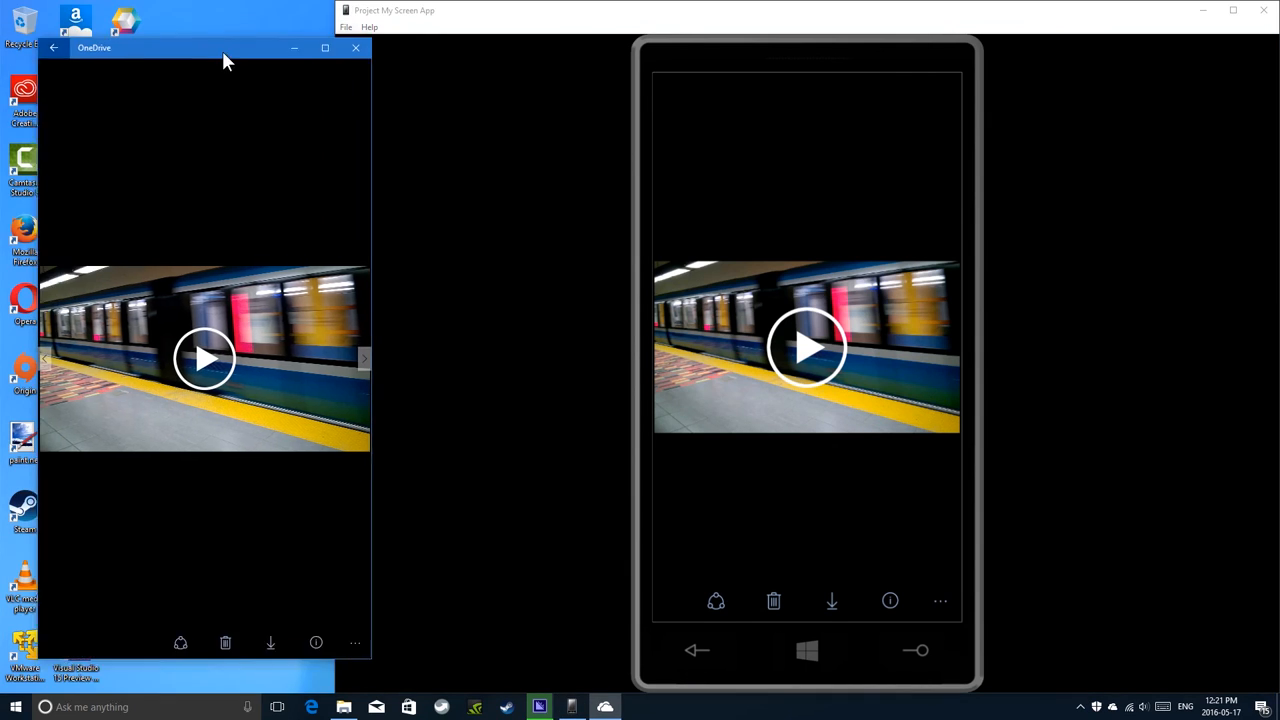
Maximise the PC OneDrive window, leave the video for the Videos grid and return to All files.
left_click(324, 48)
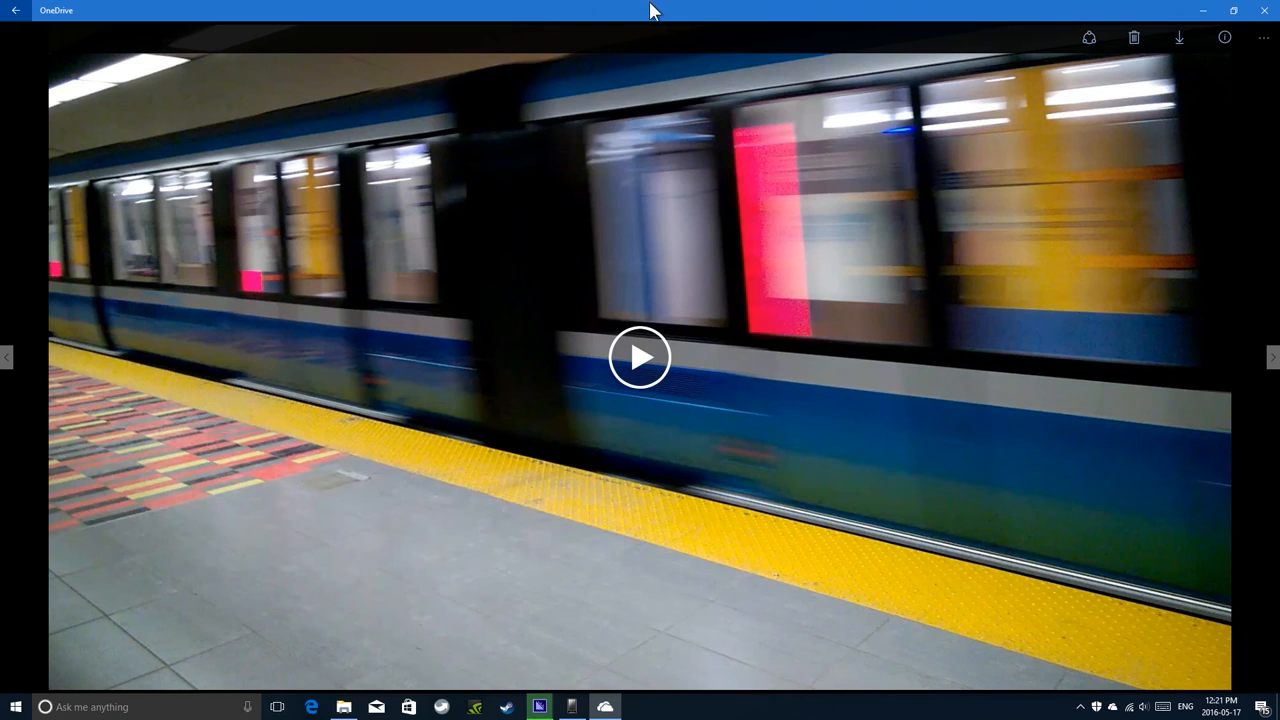
left_click(22, 12)
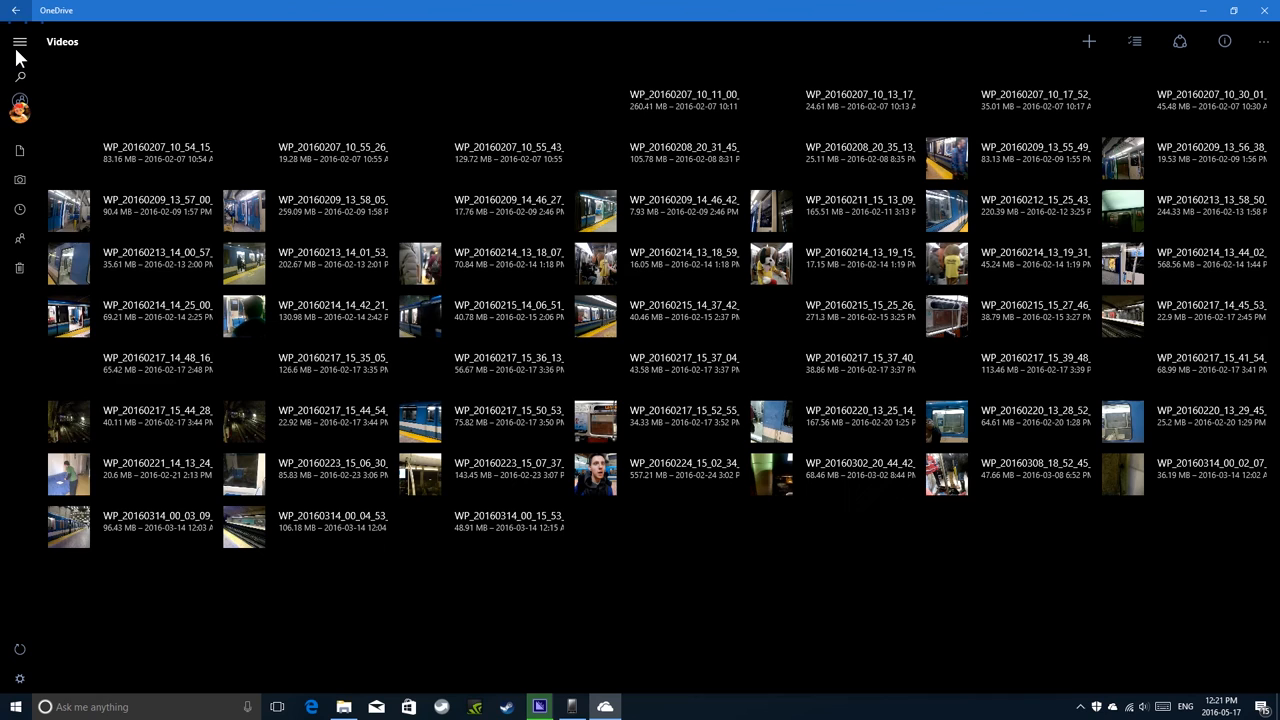
left_click(20, 156)
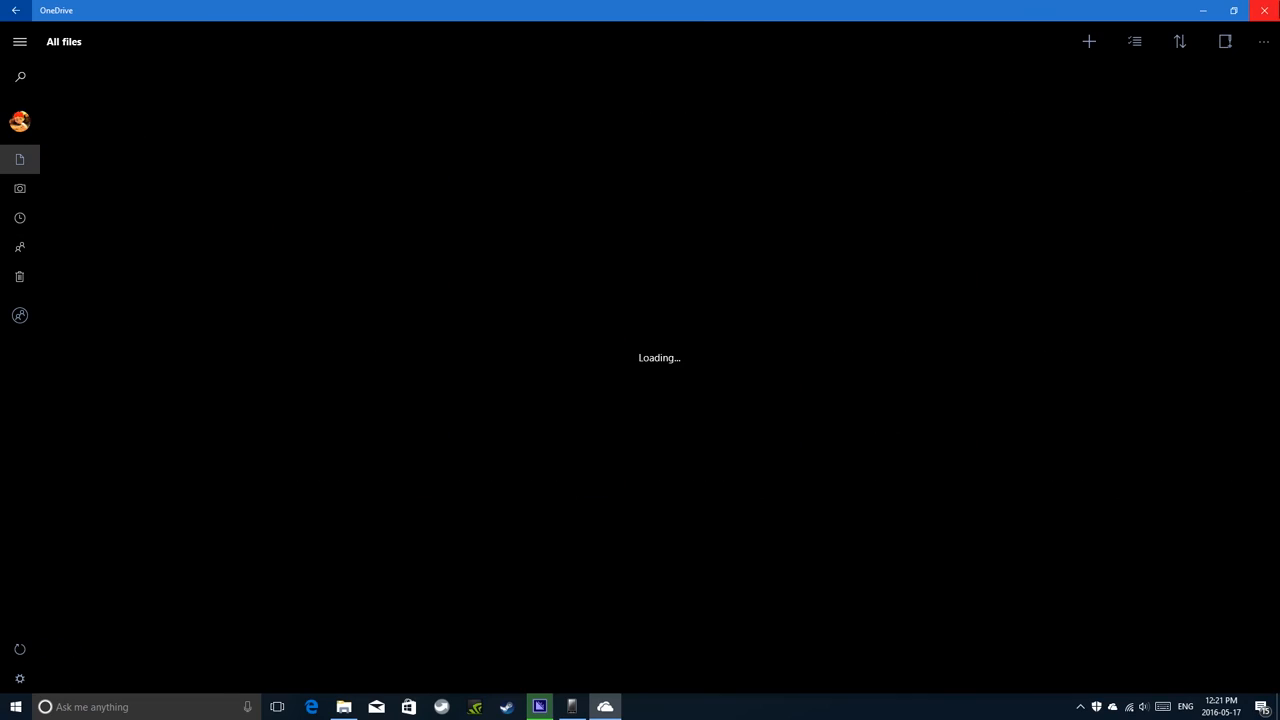
mouse_move(1264, 12)
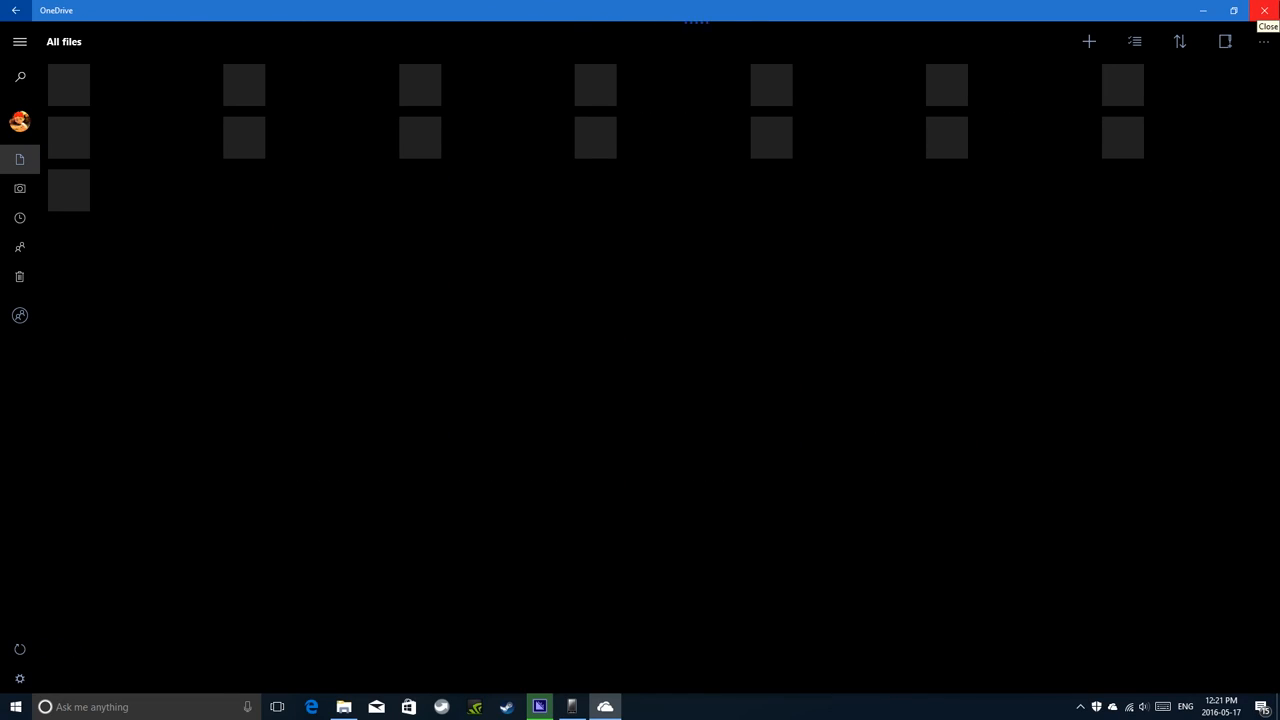